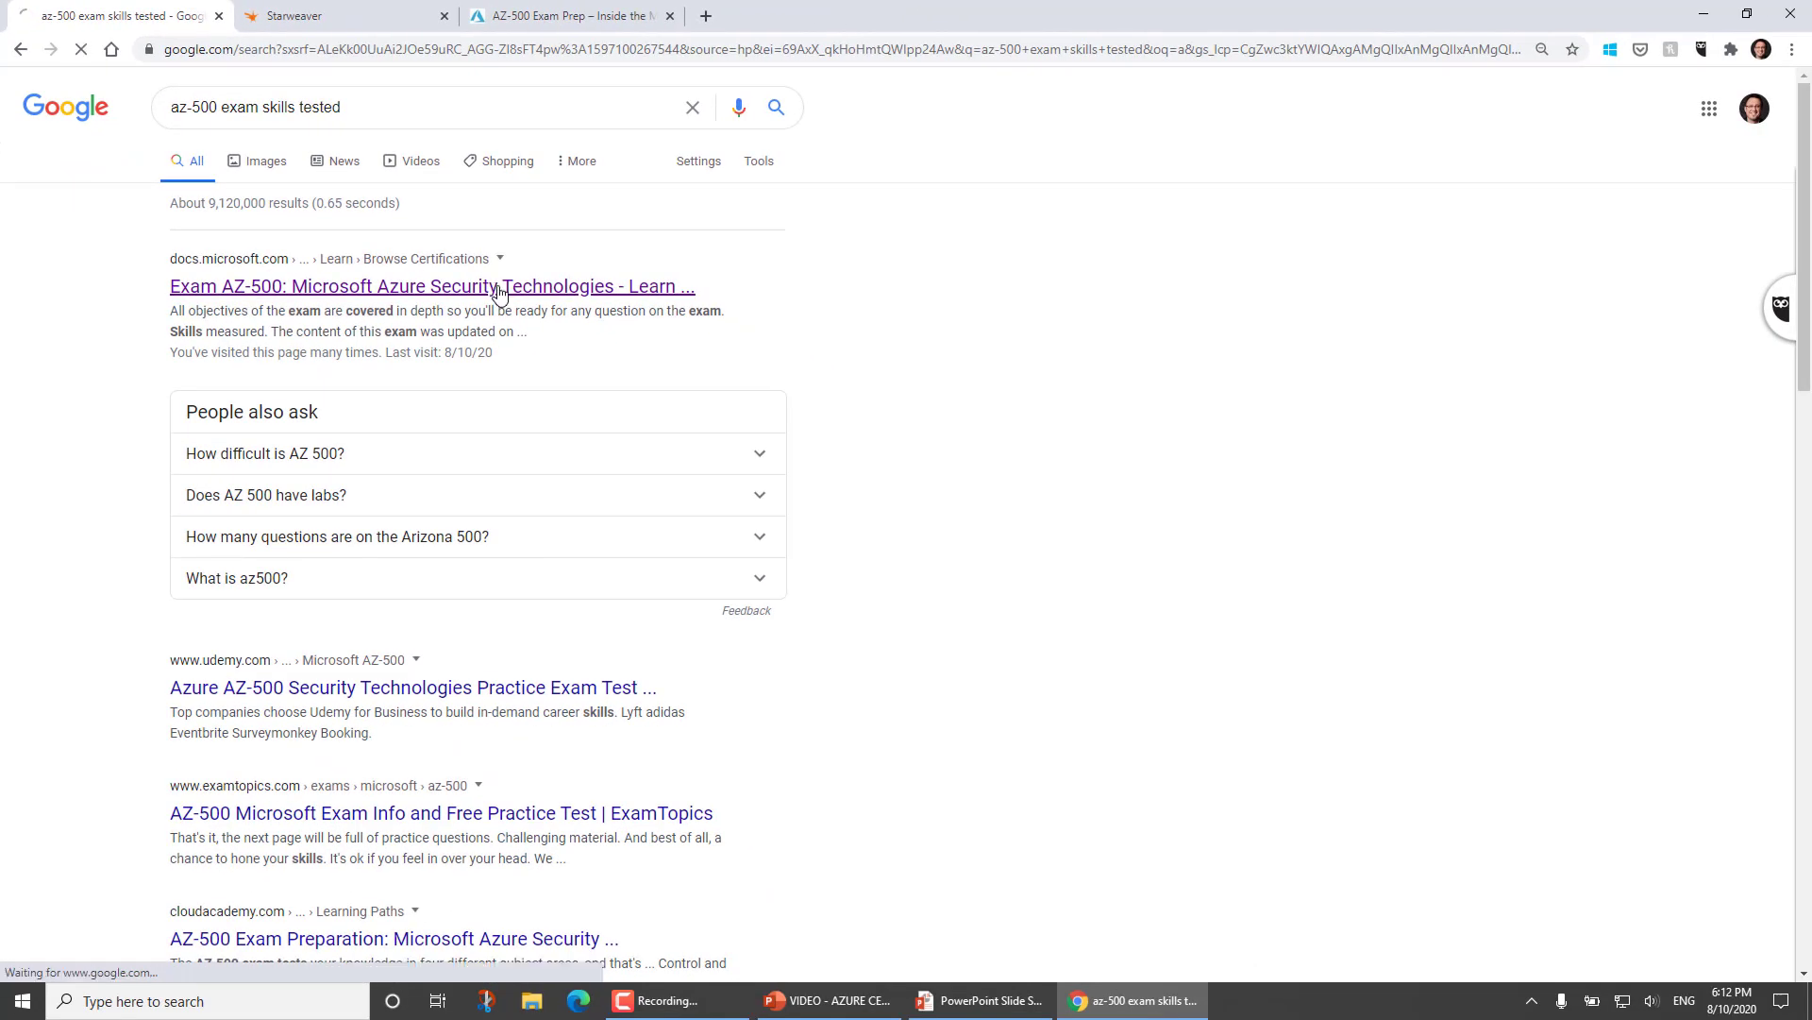
Go to the Exam AZ-500 page from the search results and scroll down to its Learning paths section.
left_click(430, 287)
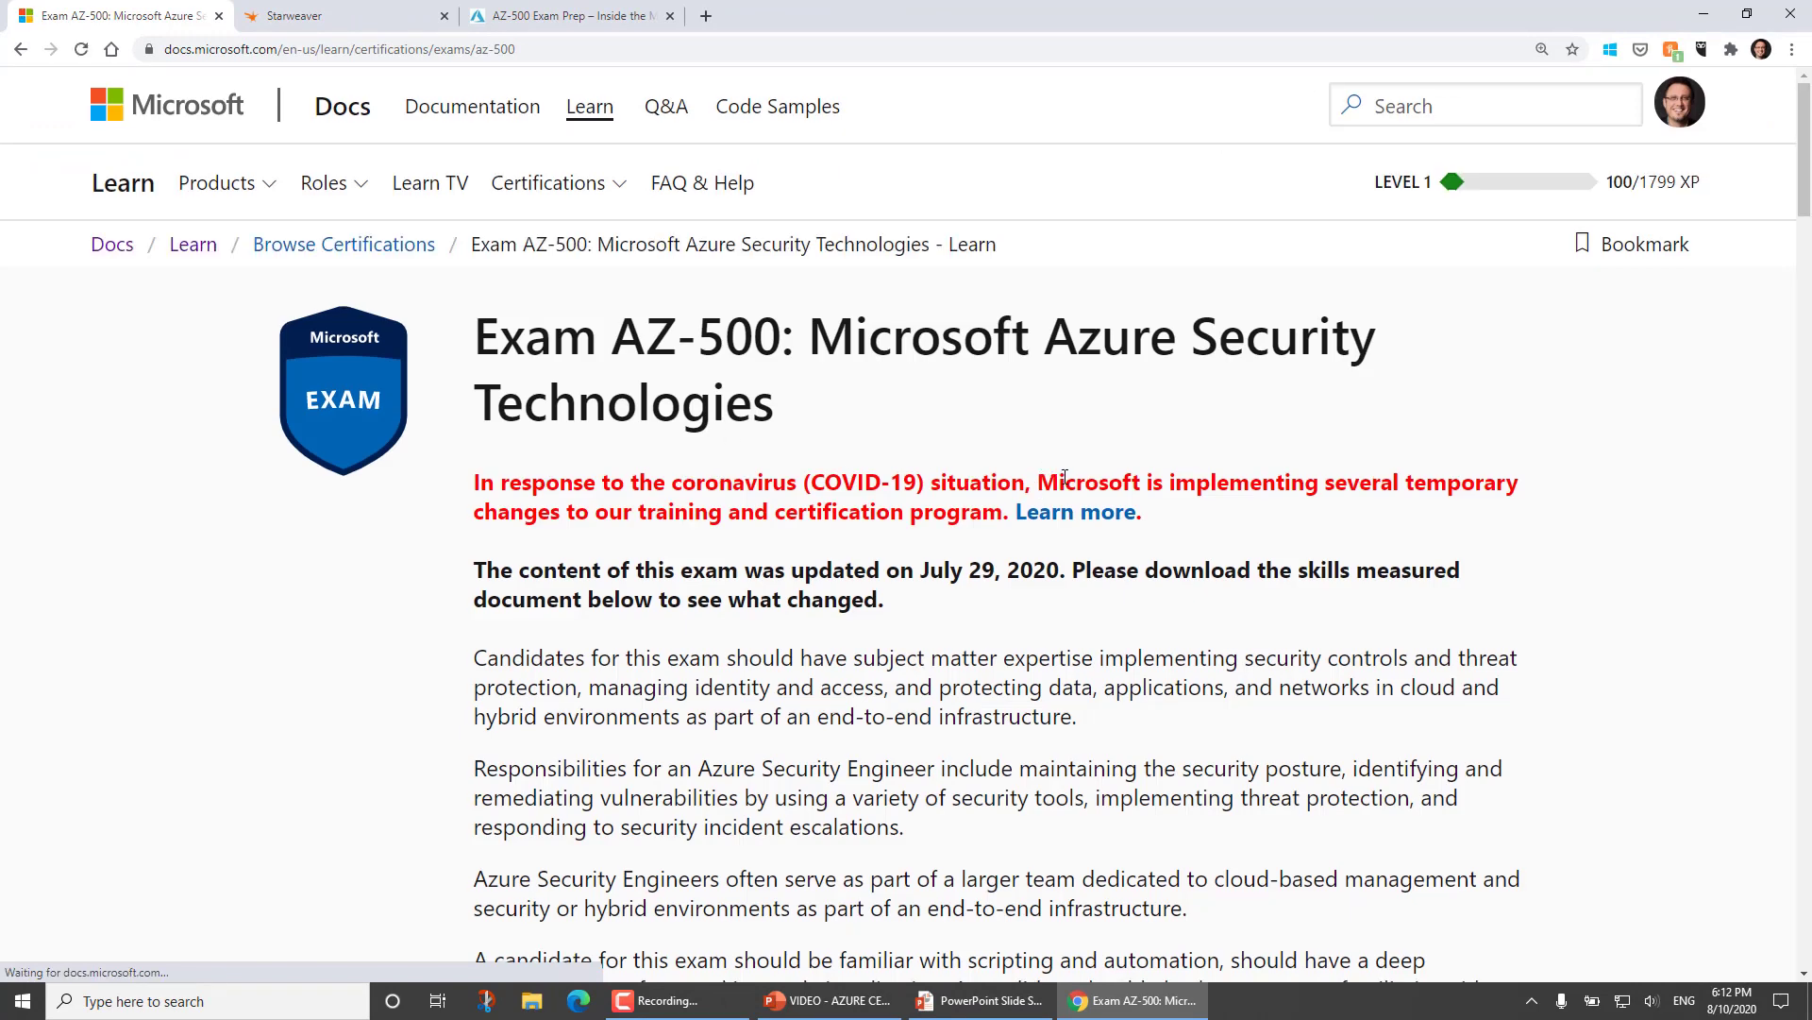
scroll("down", 3)
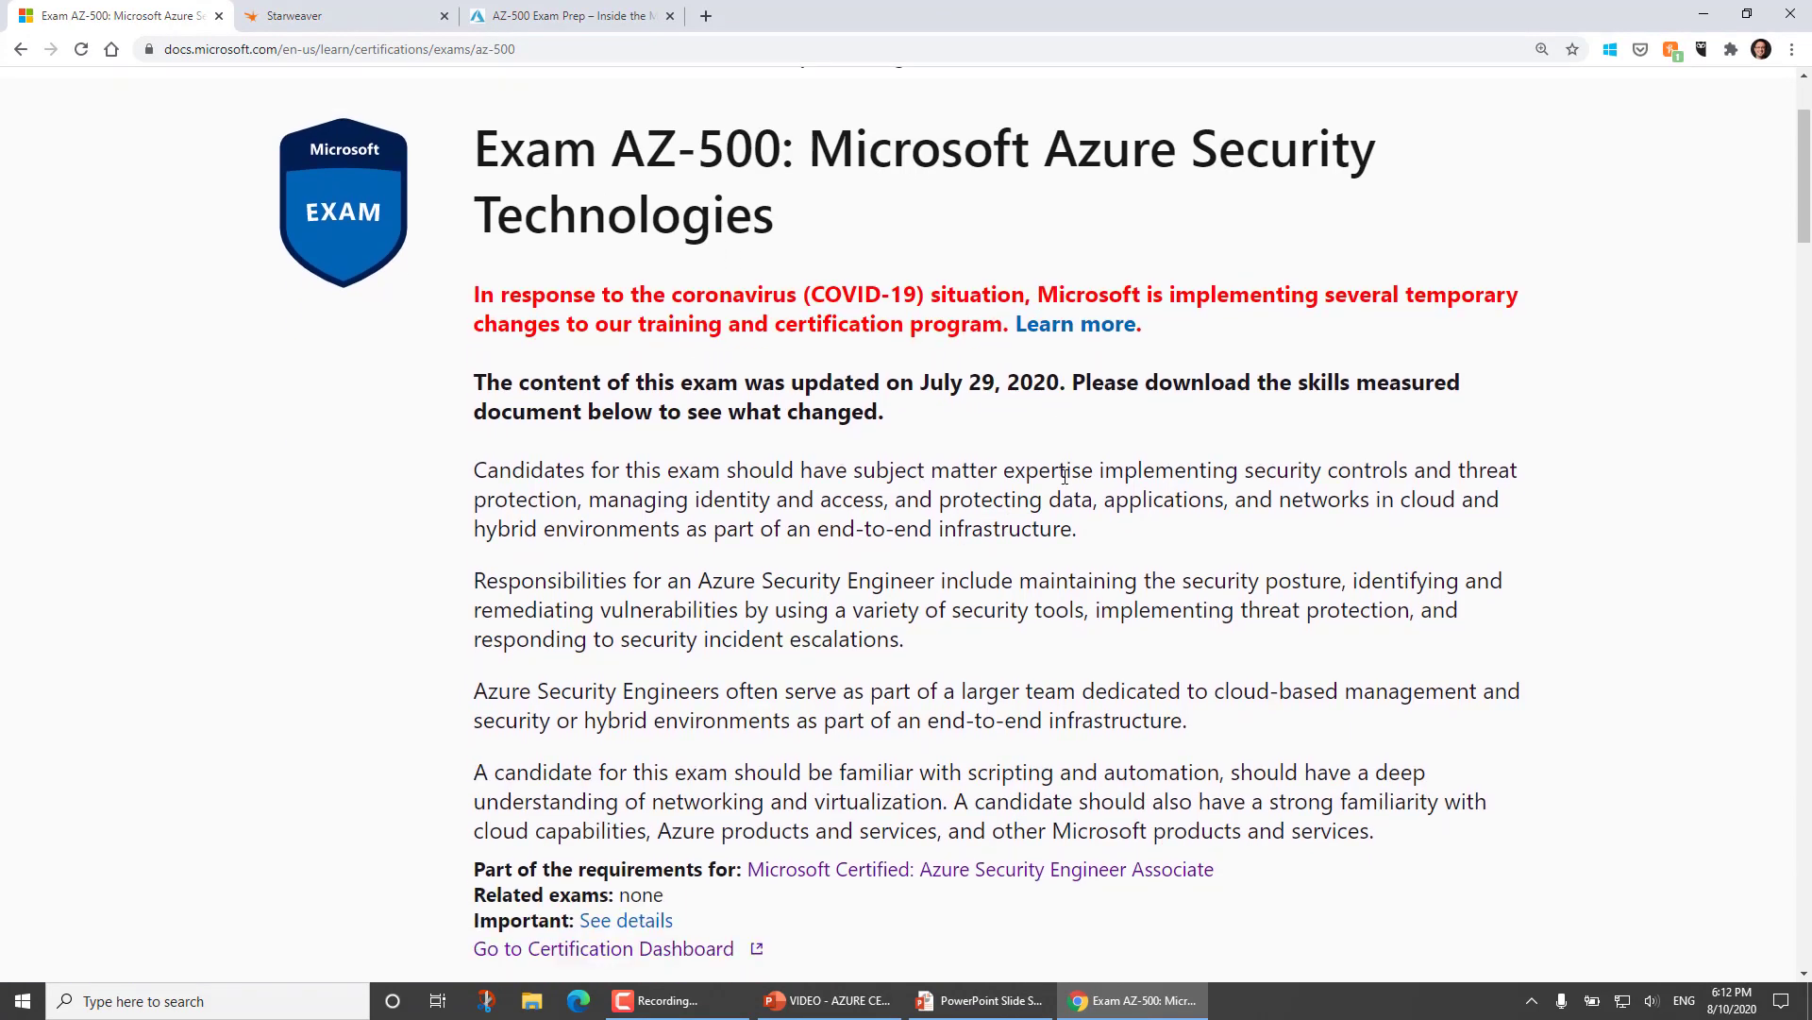
scroll("down", 3)
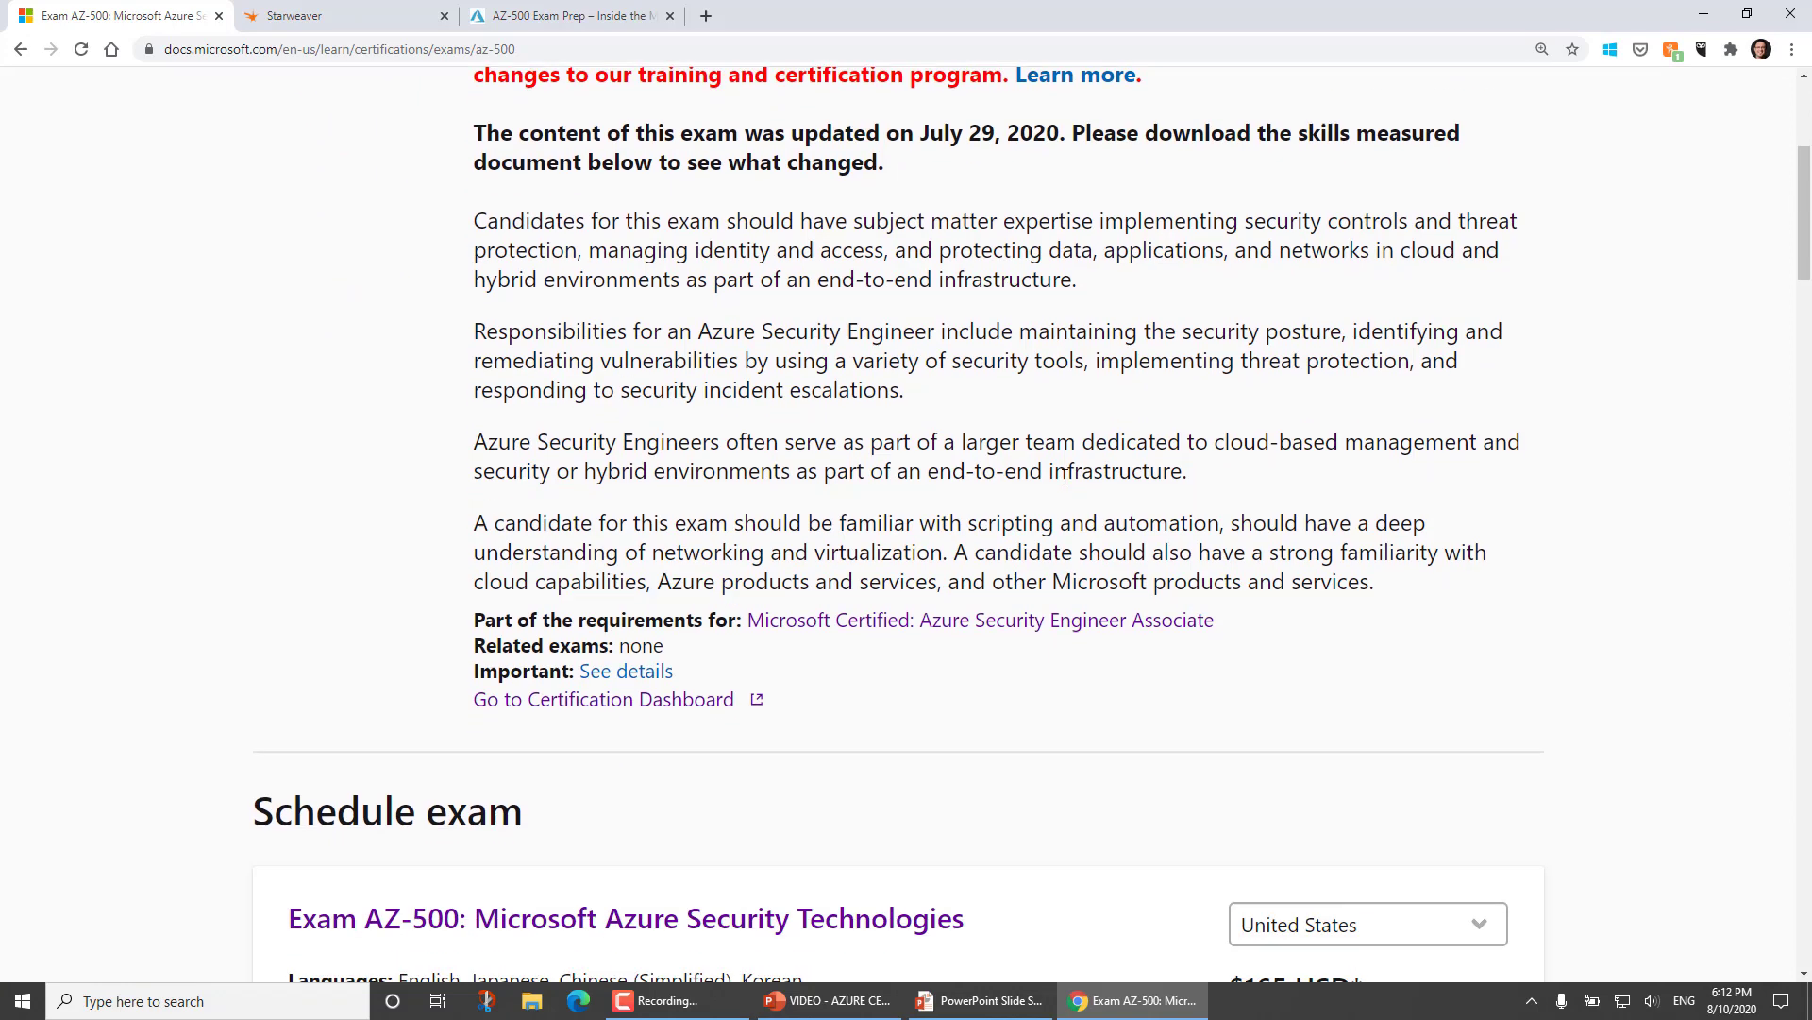
scroll("down", 3)
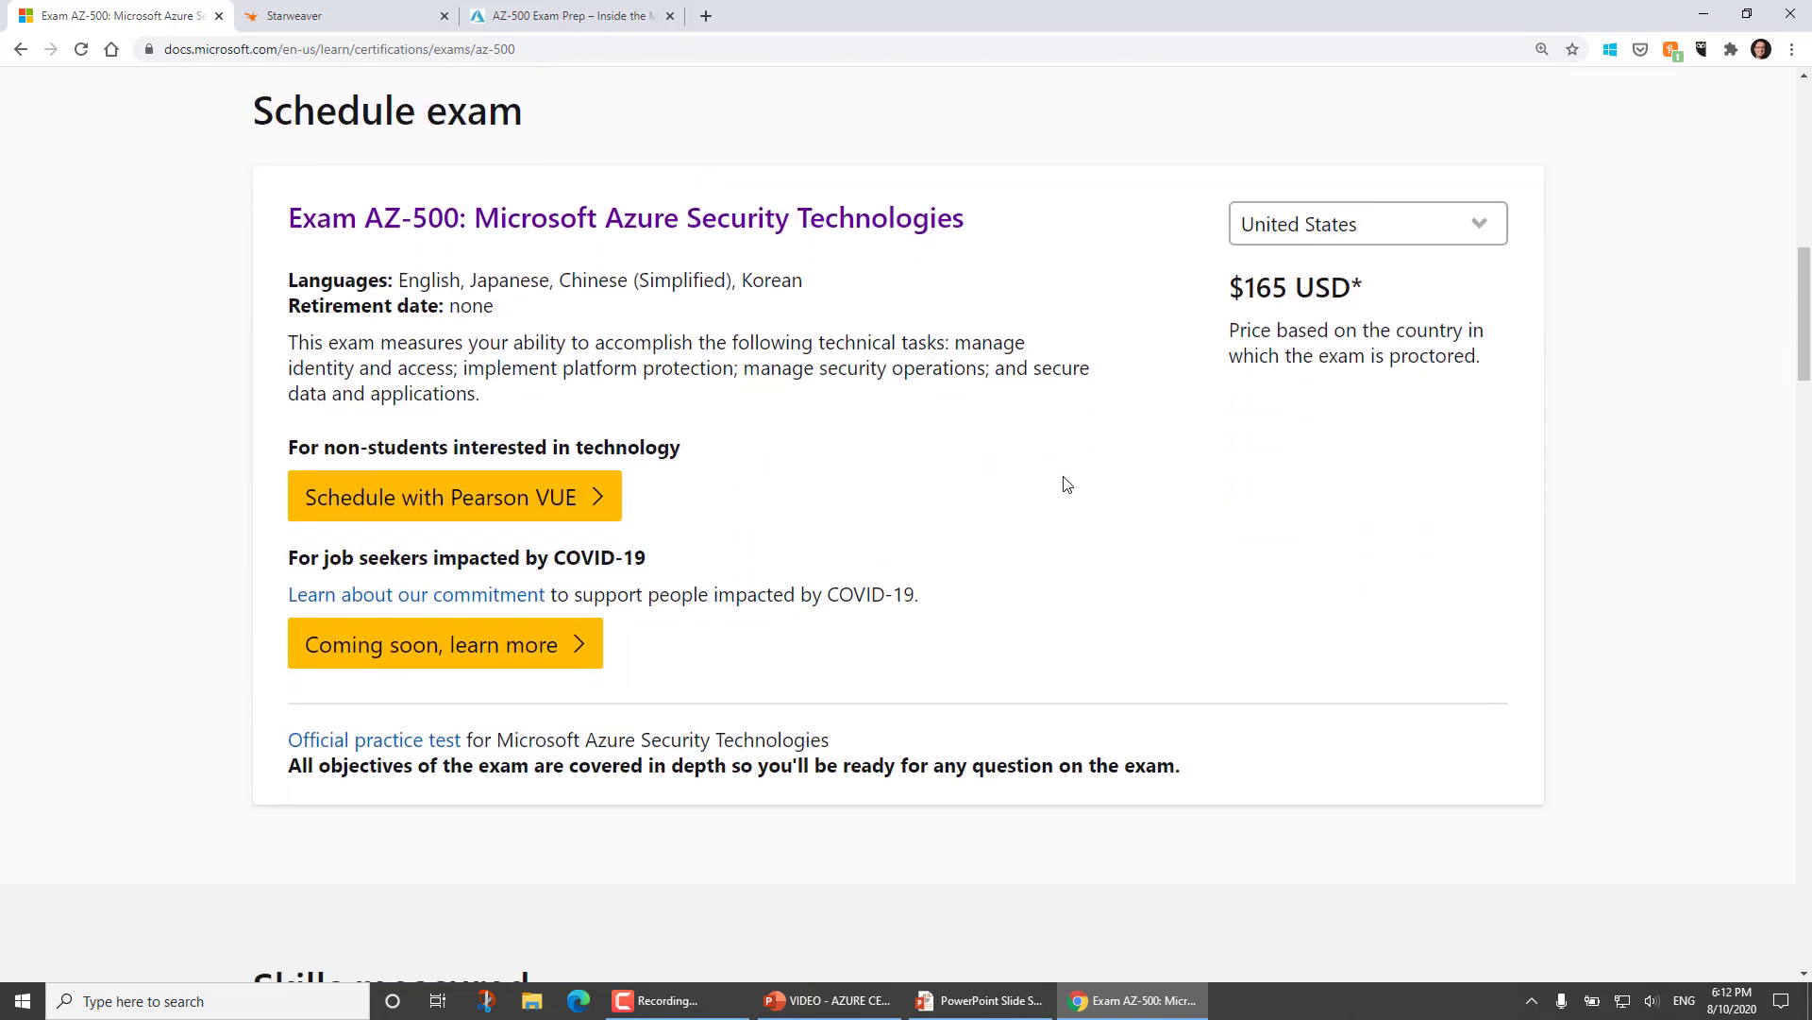
scroll("down", 3)
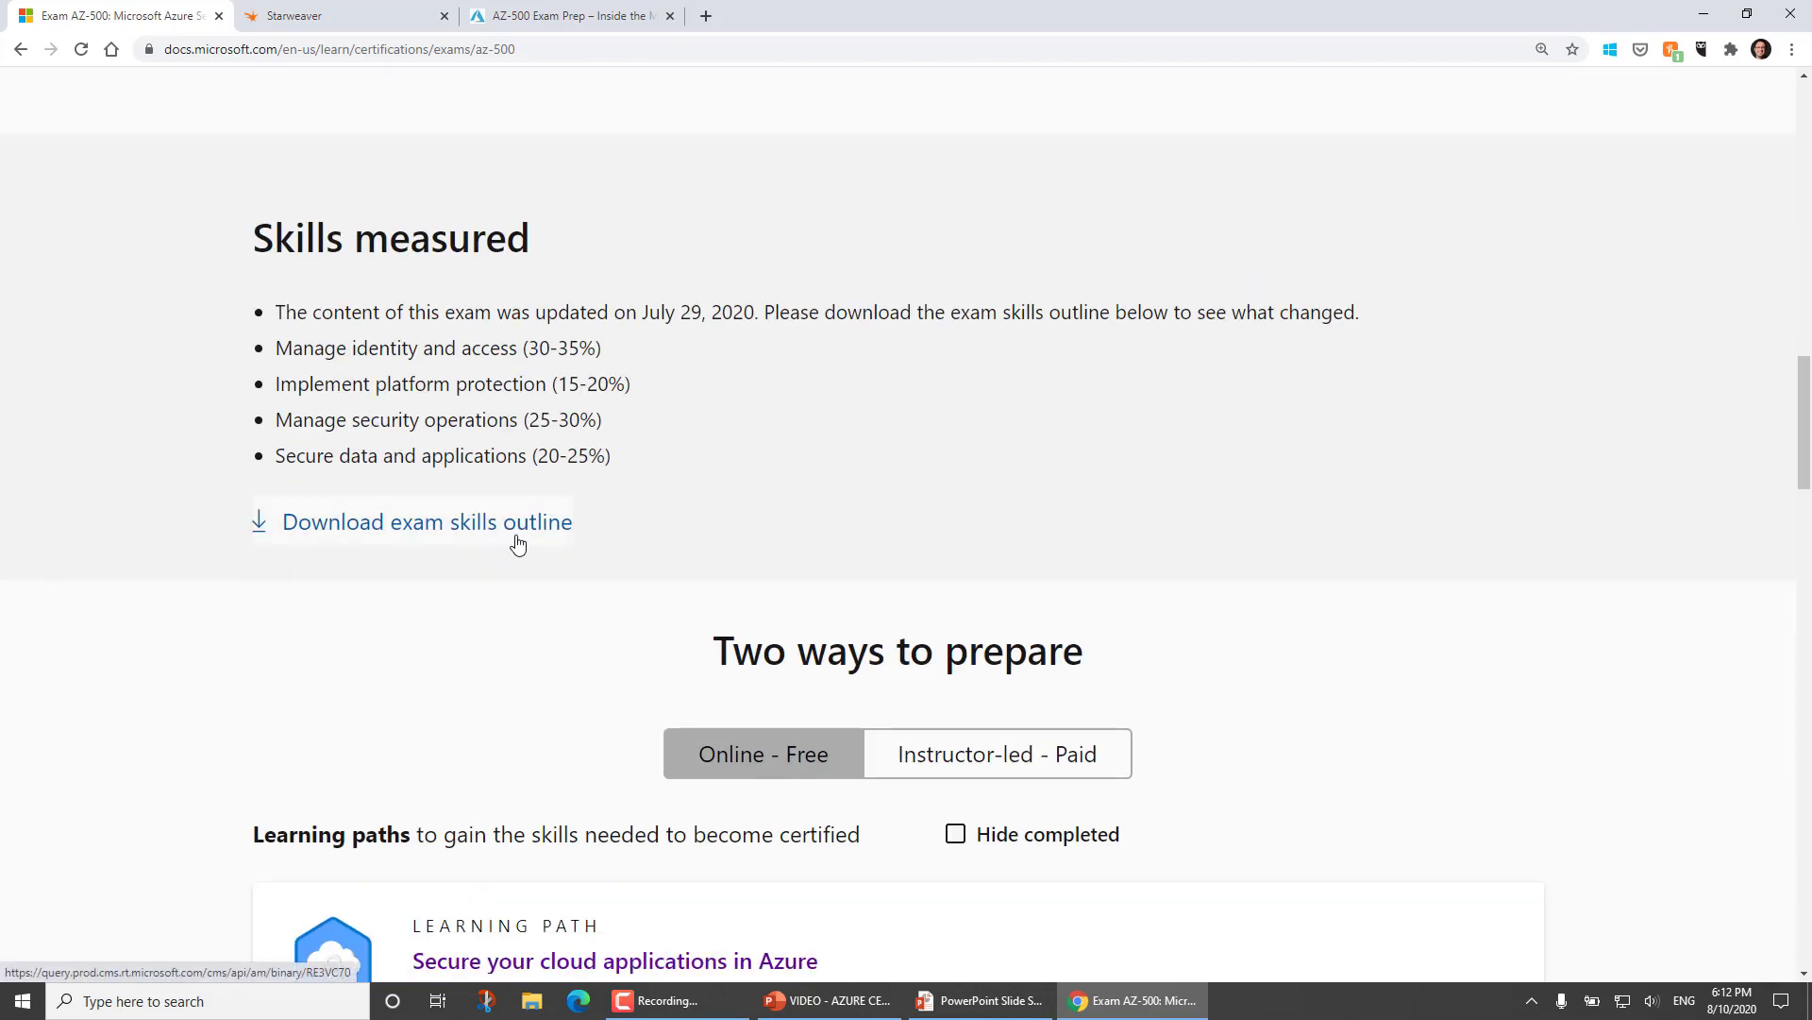
scroll("down", 3)
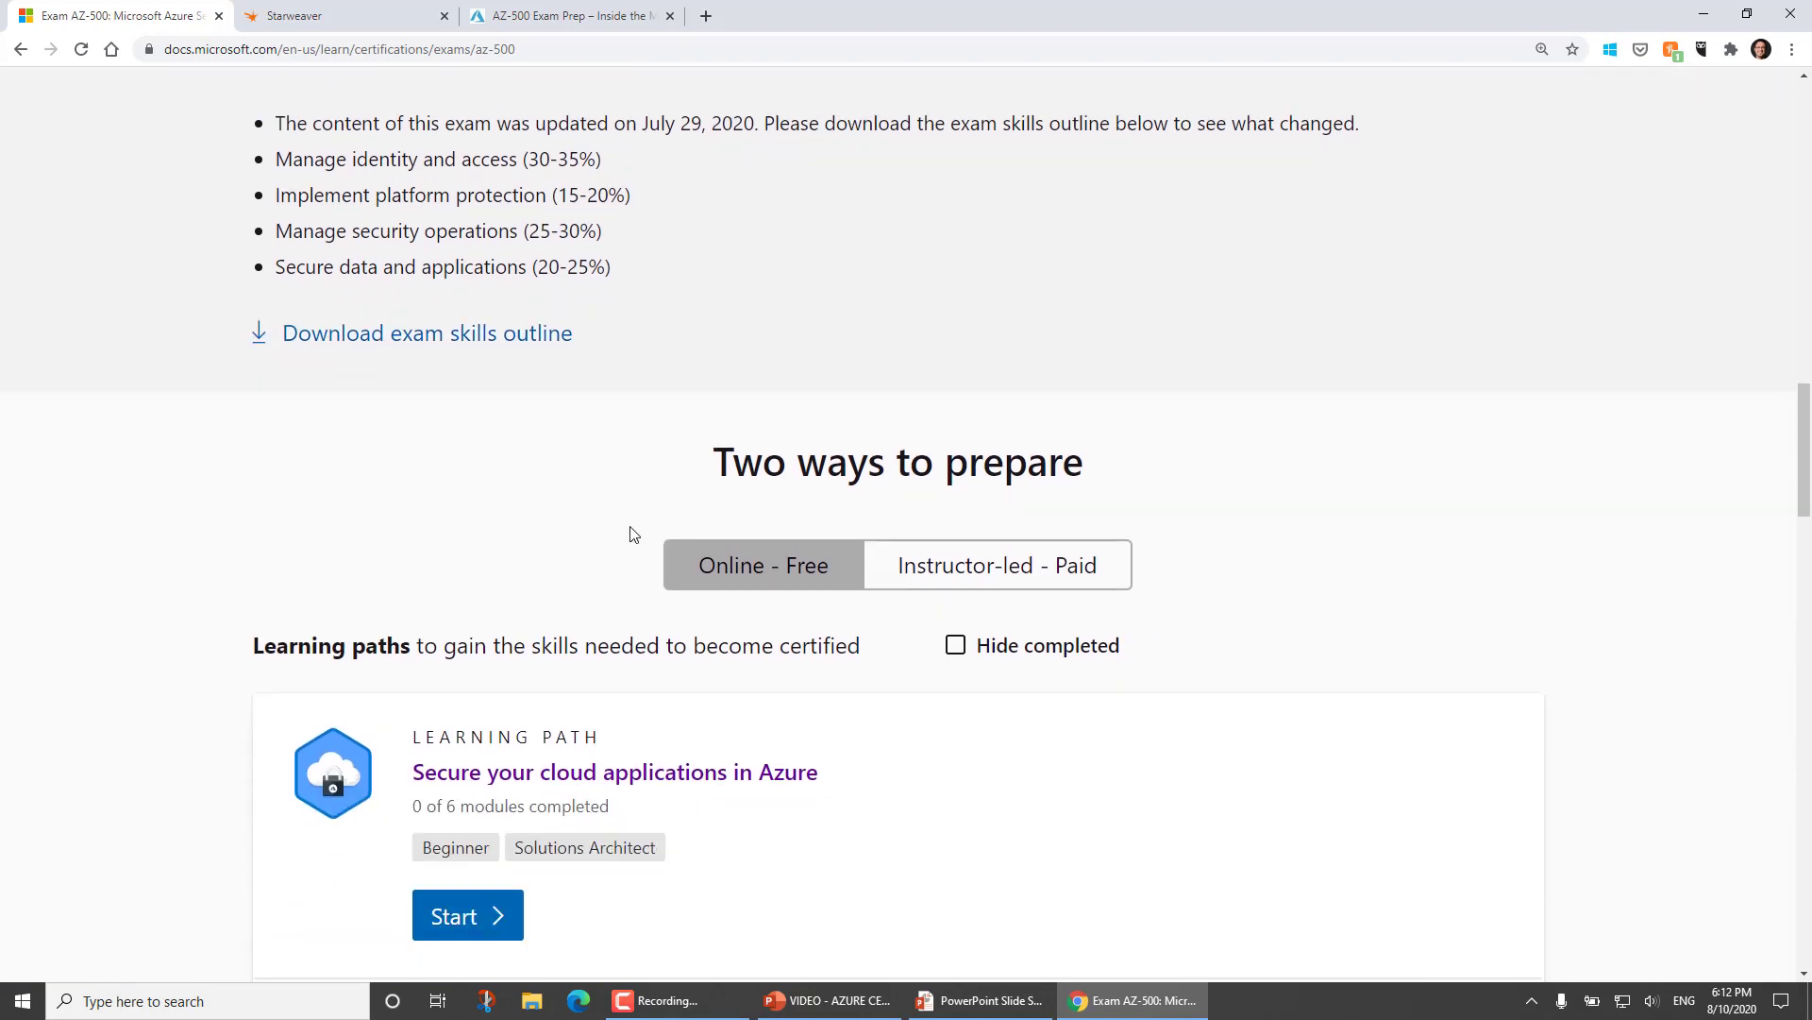
scroll("down", 3)
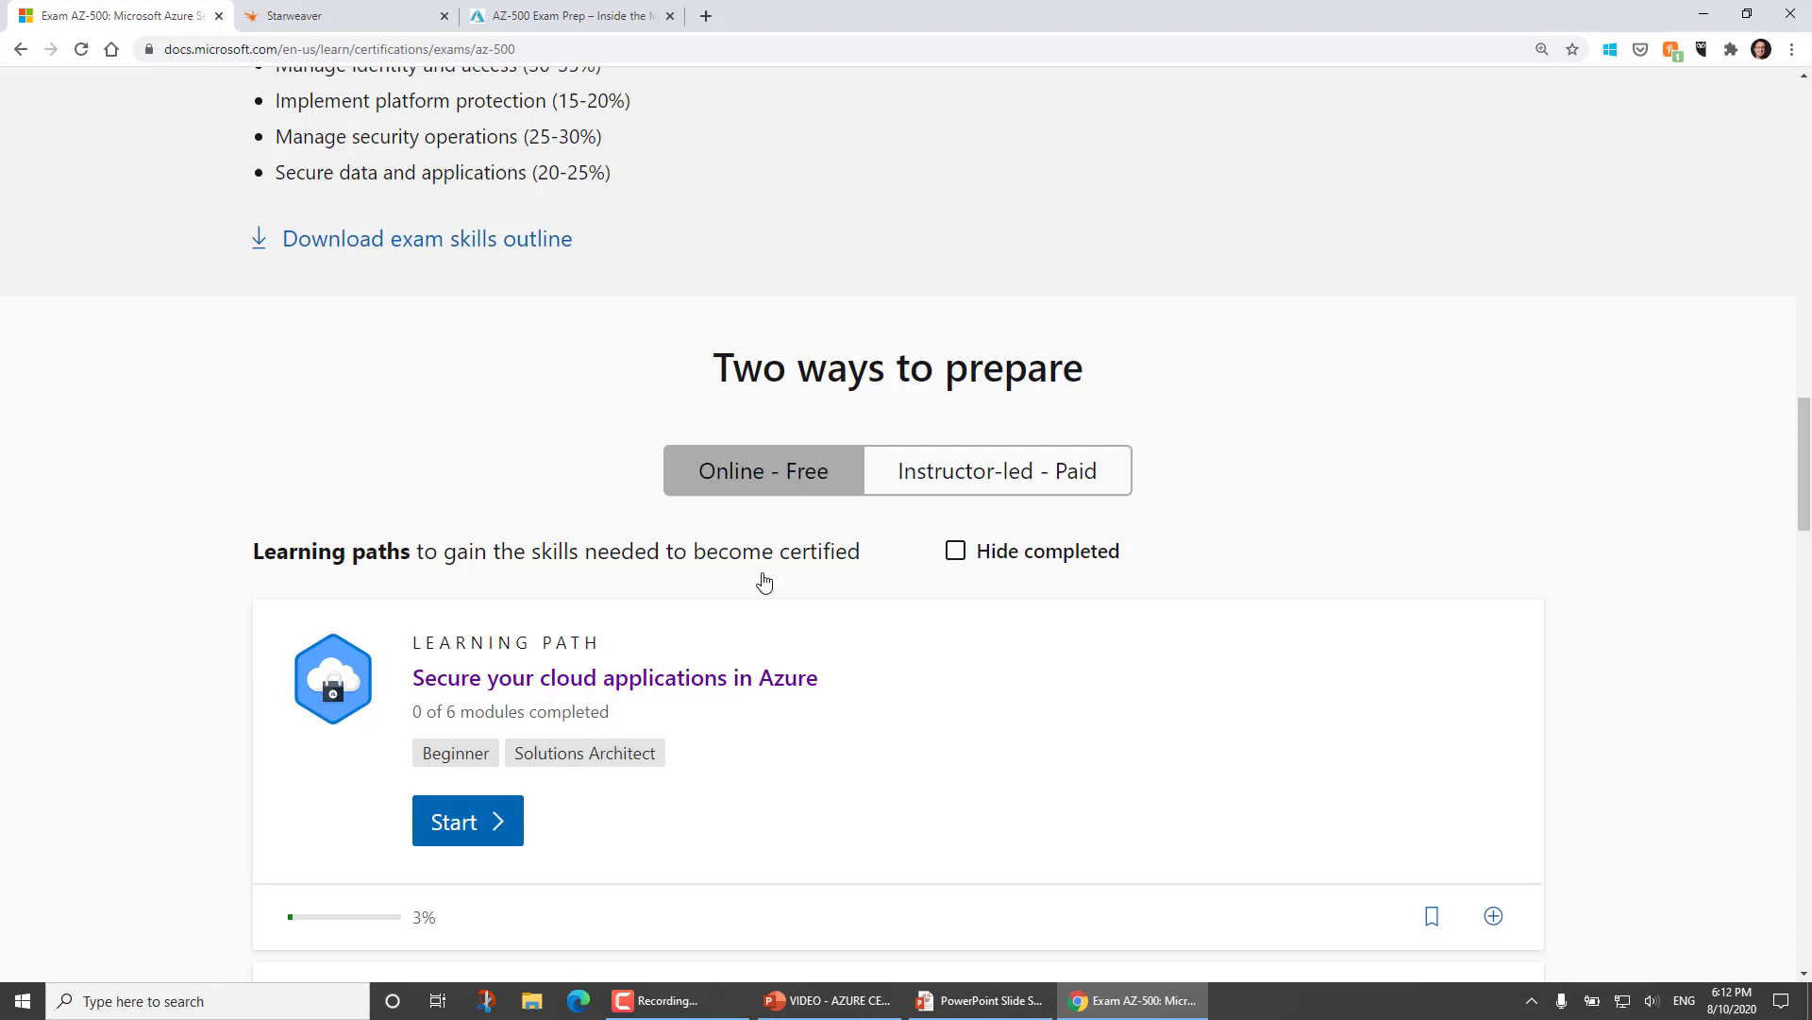
scroll("down", 3)
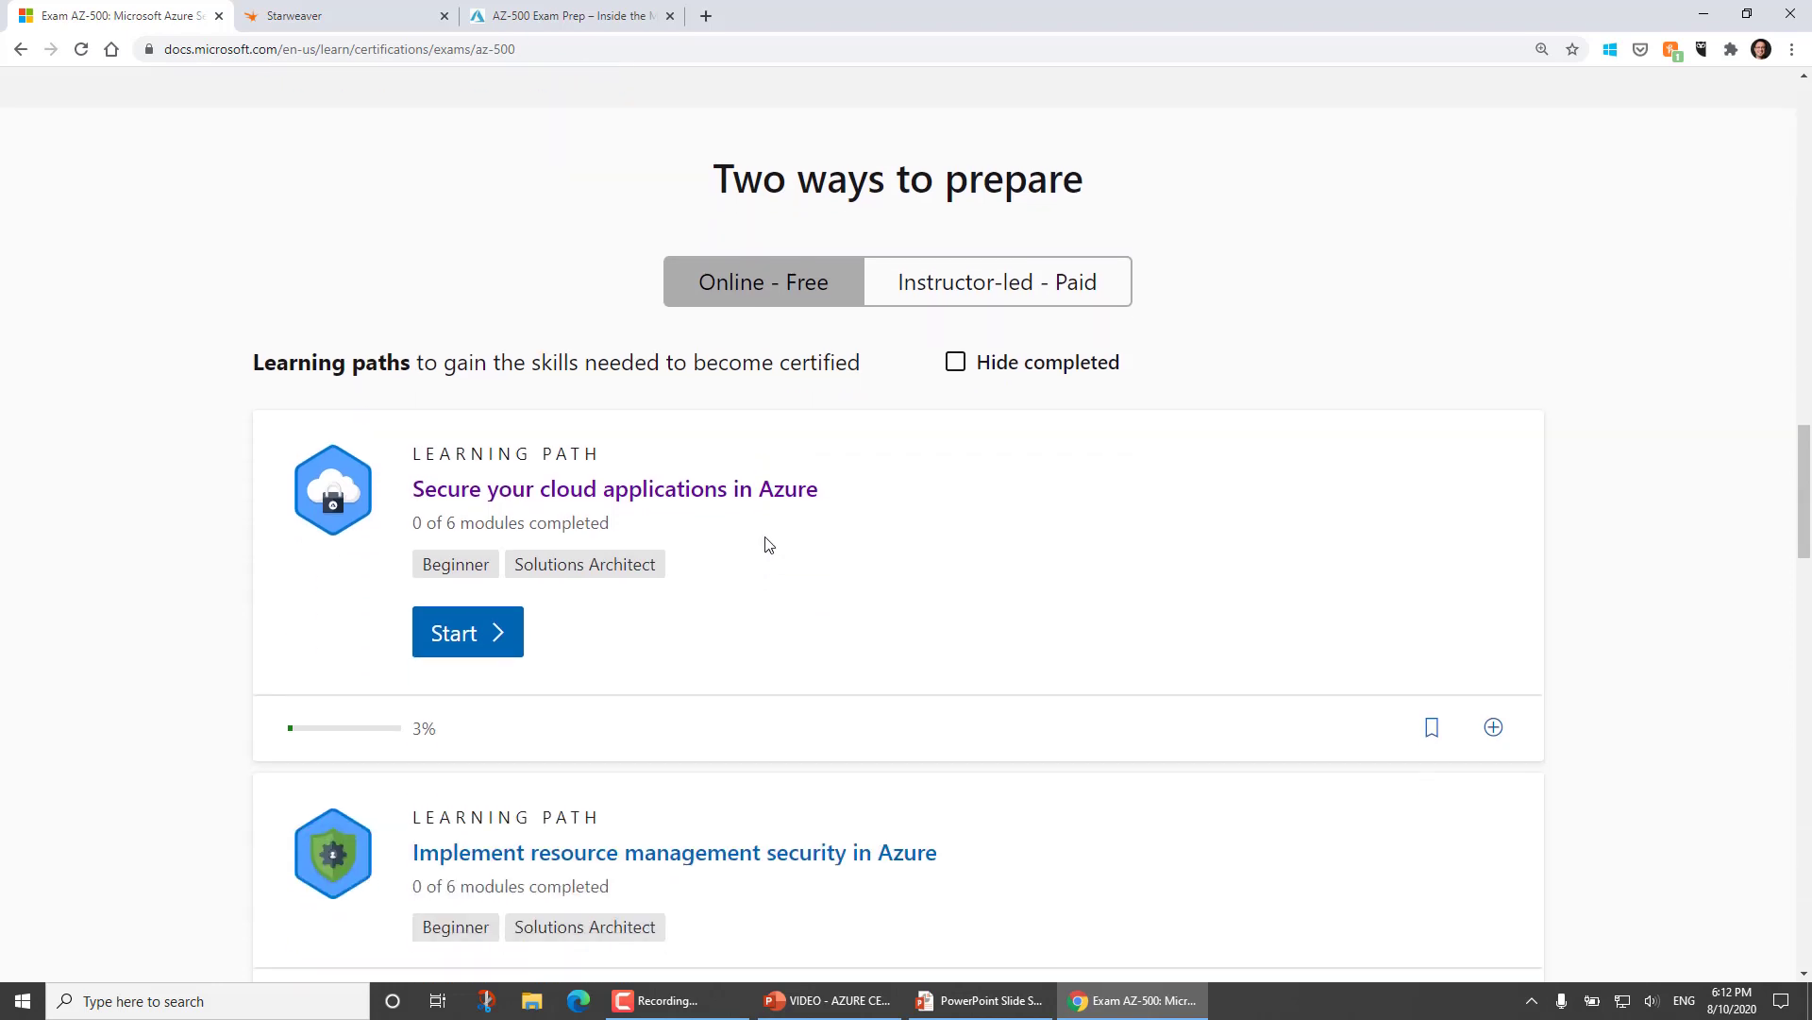
scroll("down", 3)
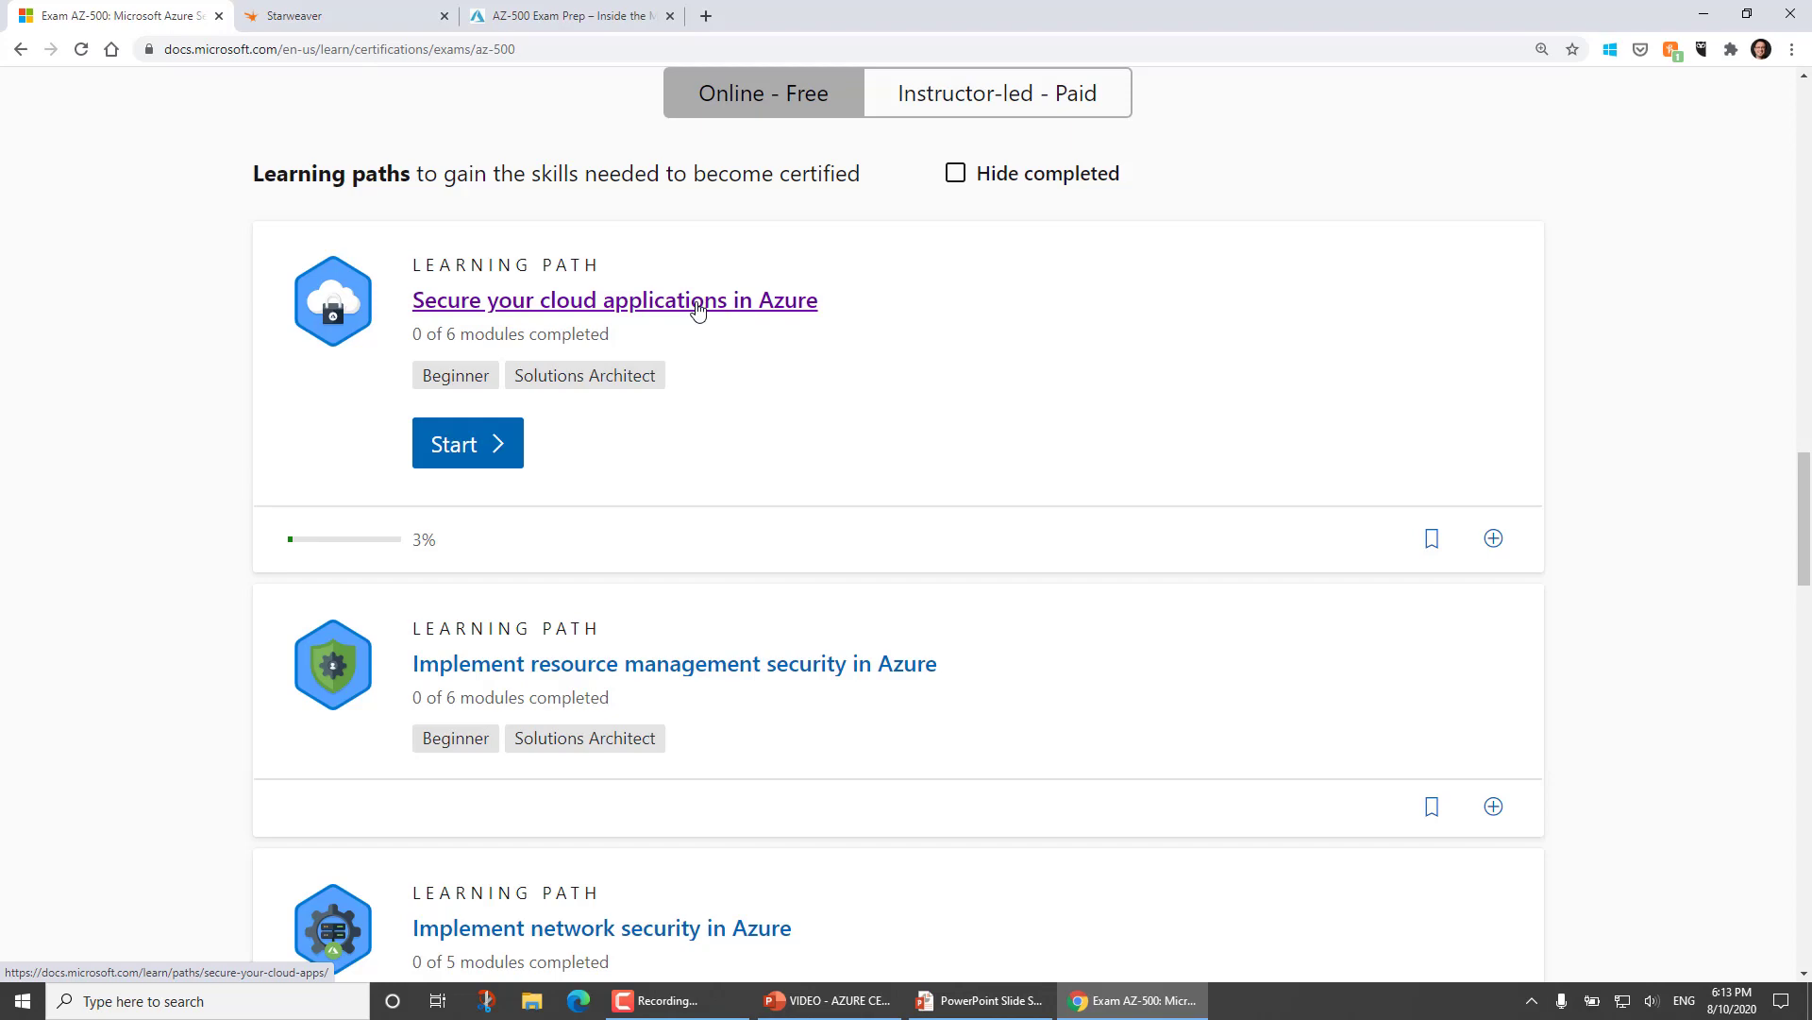
scroll("down", 3)
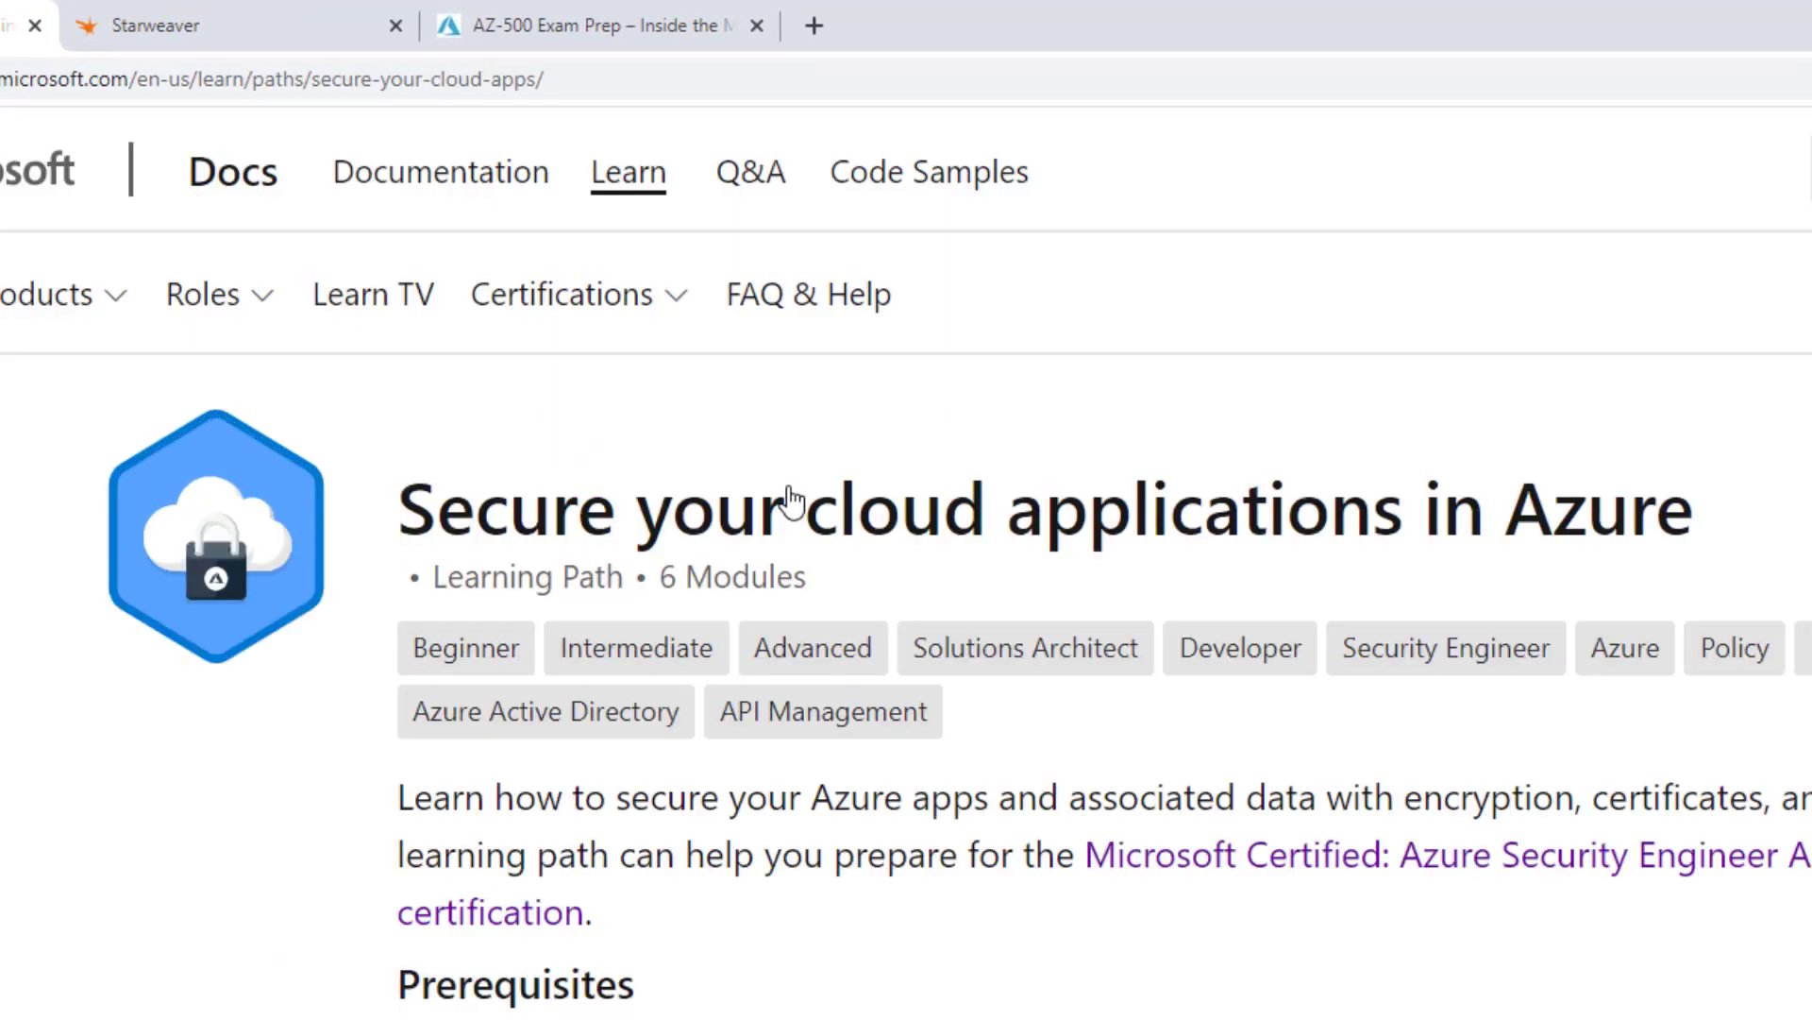
From the learning path's modules, enter the Manage secrets with Azure Key Vault module and scroll to its units.
scroll("down", 3)
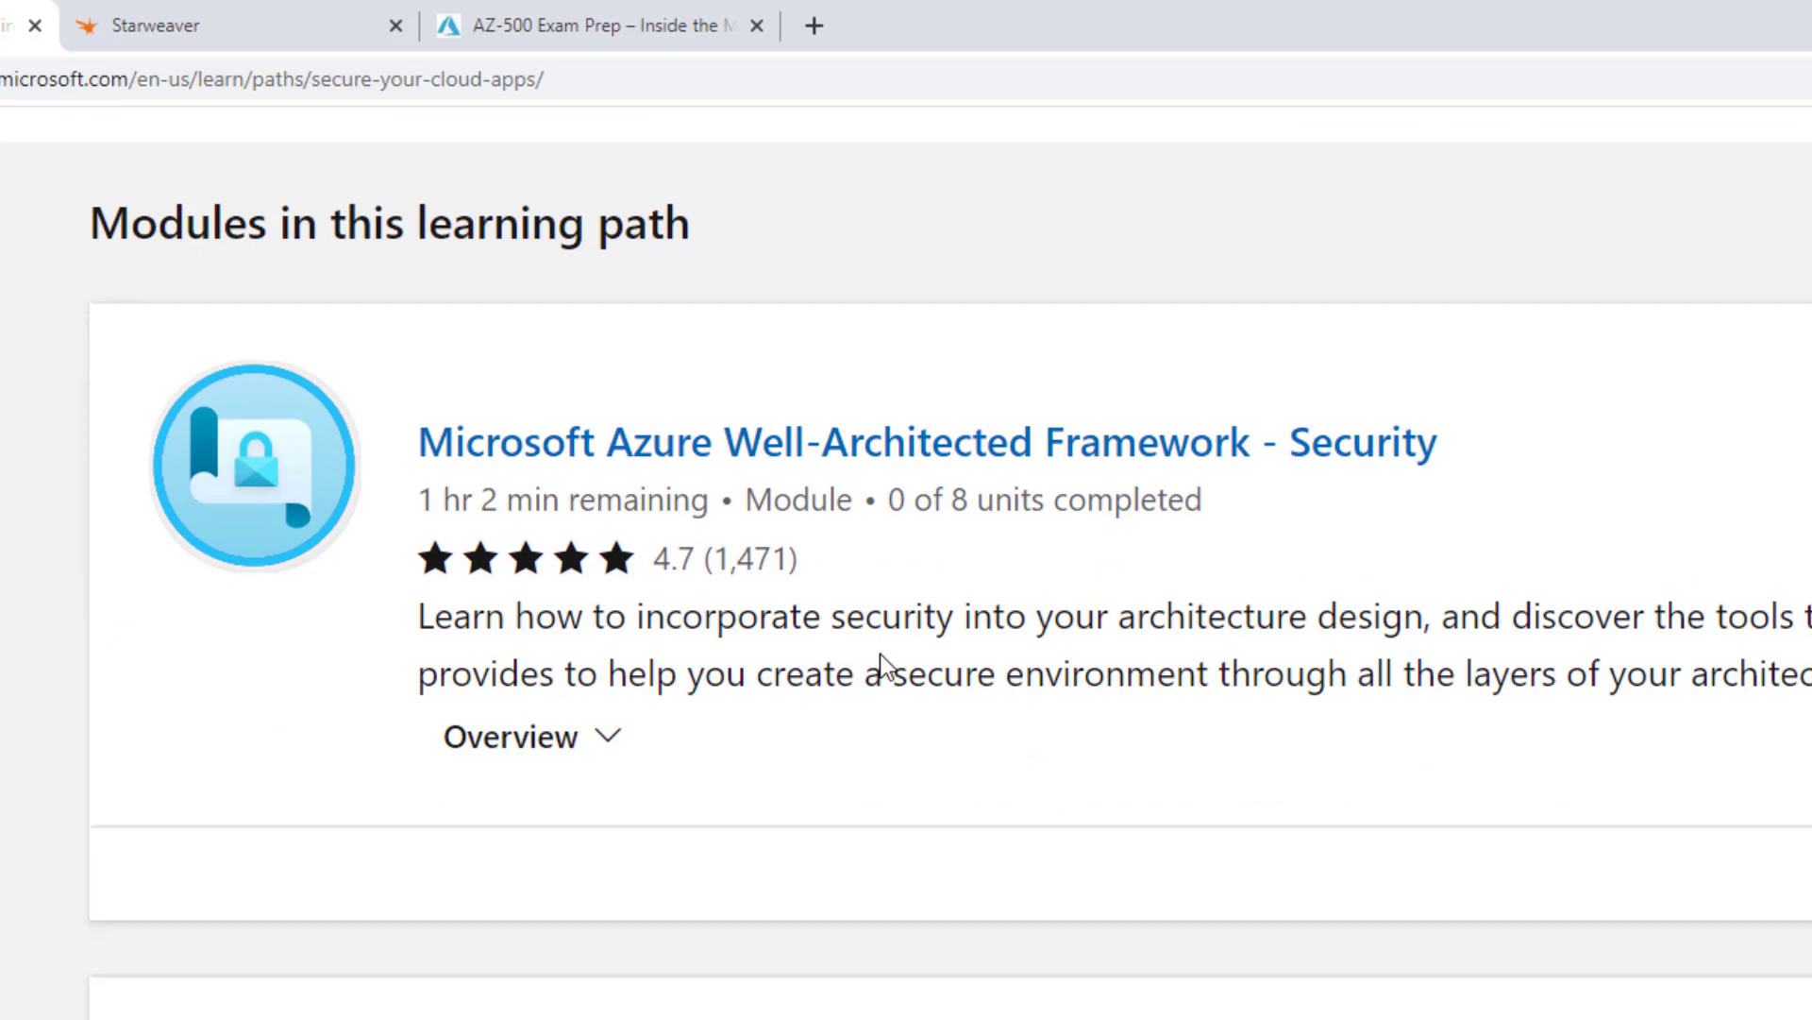
scroll("down", 3)
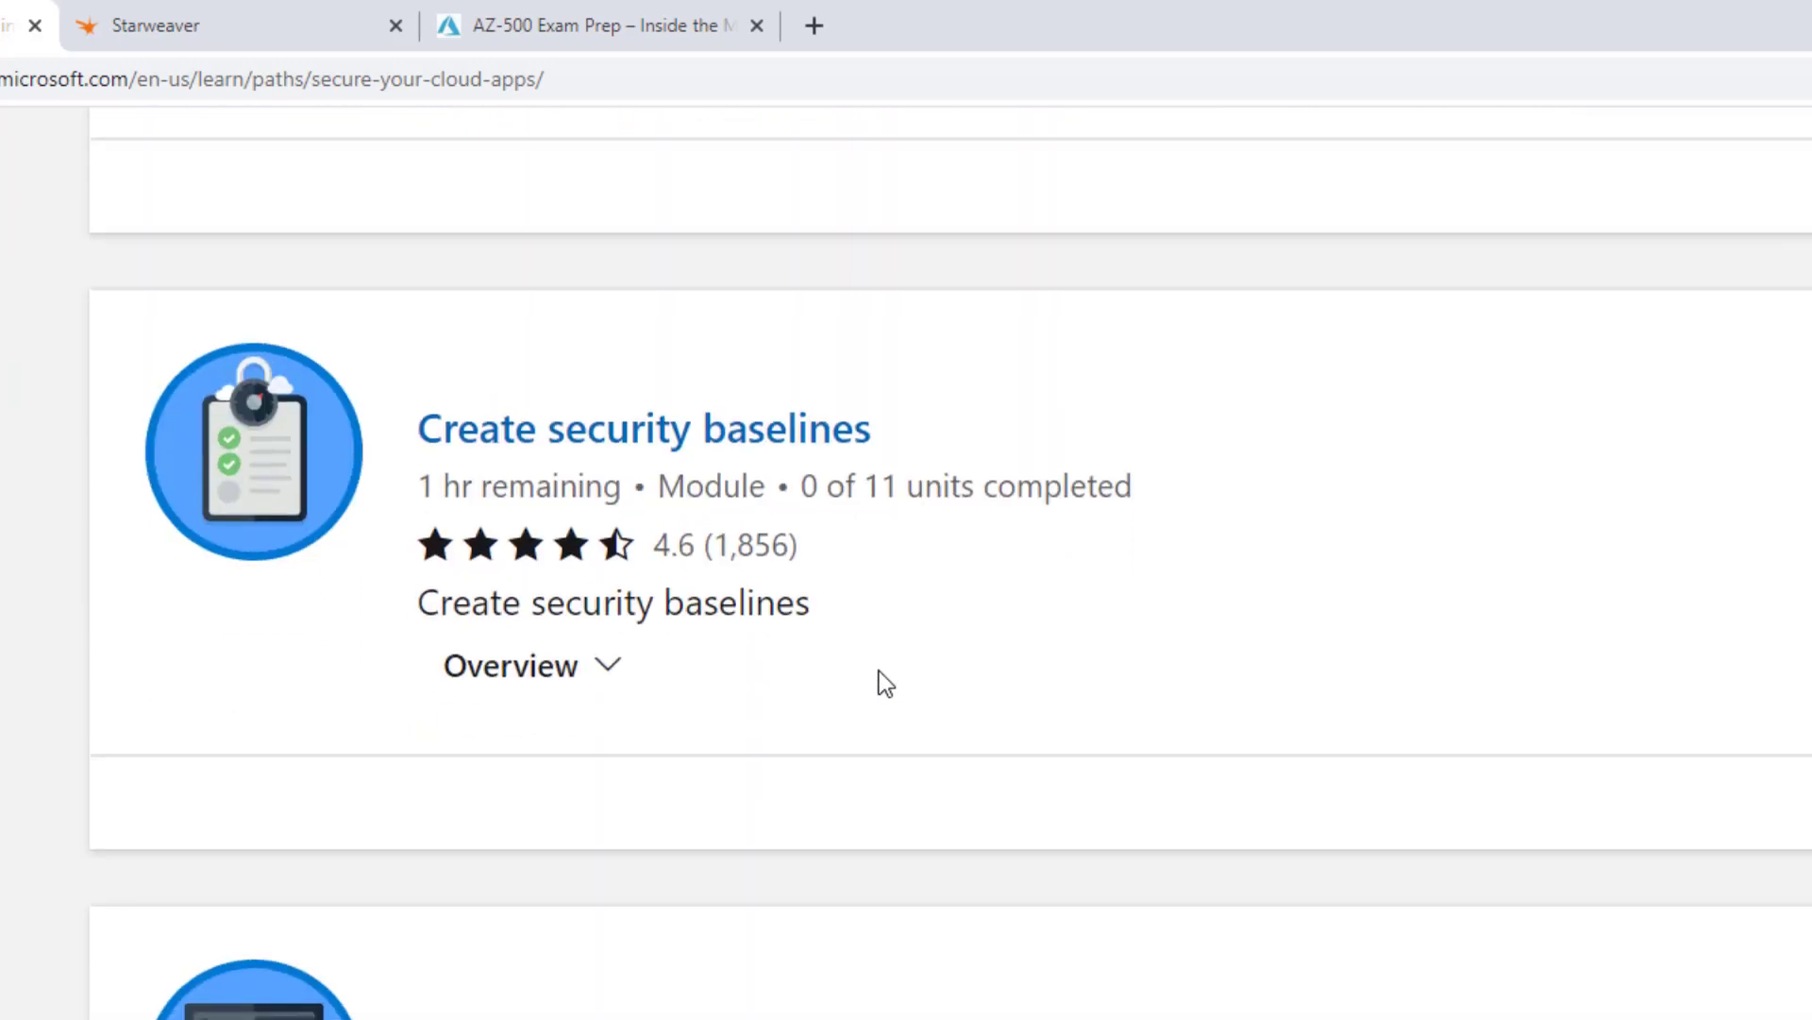
scroll("down", 3)
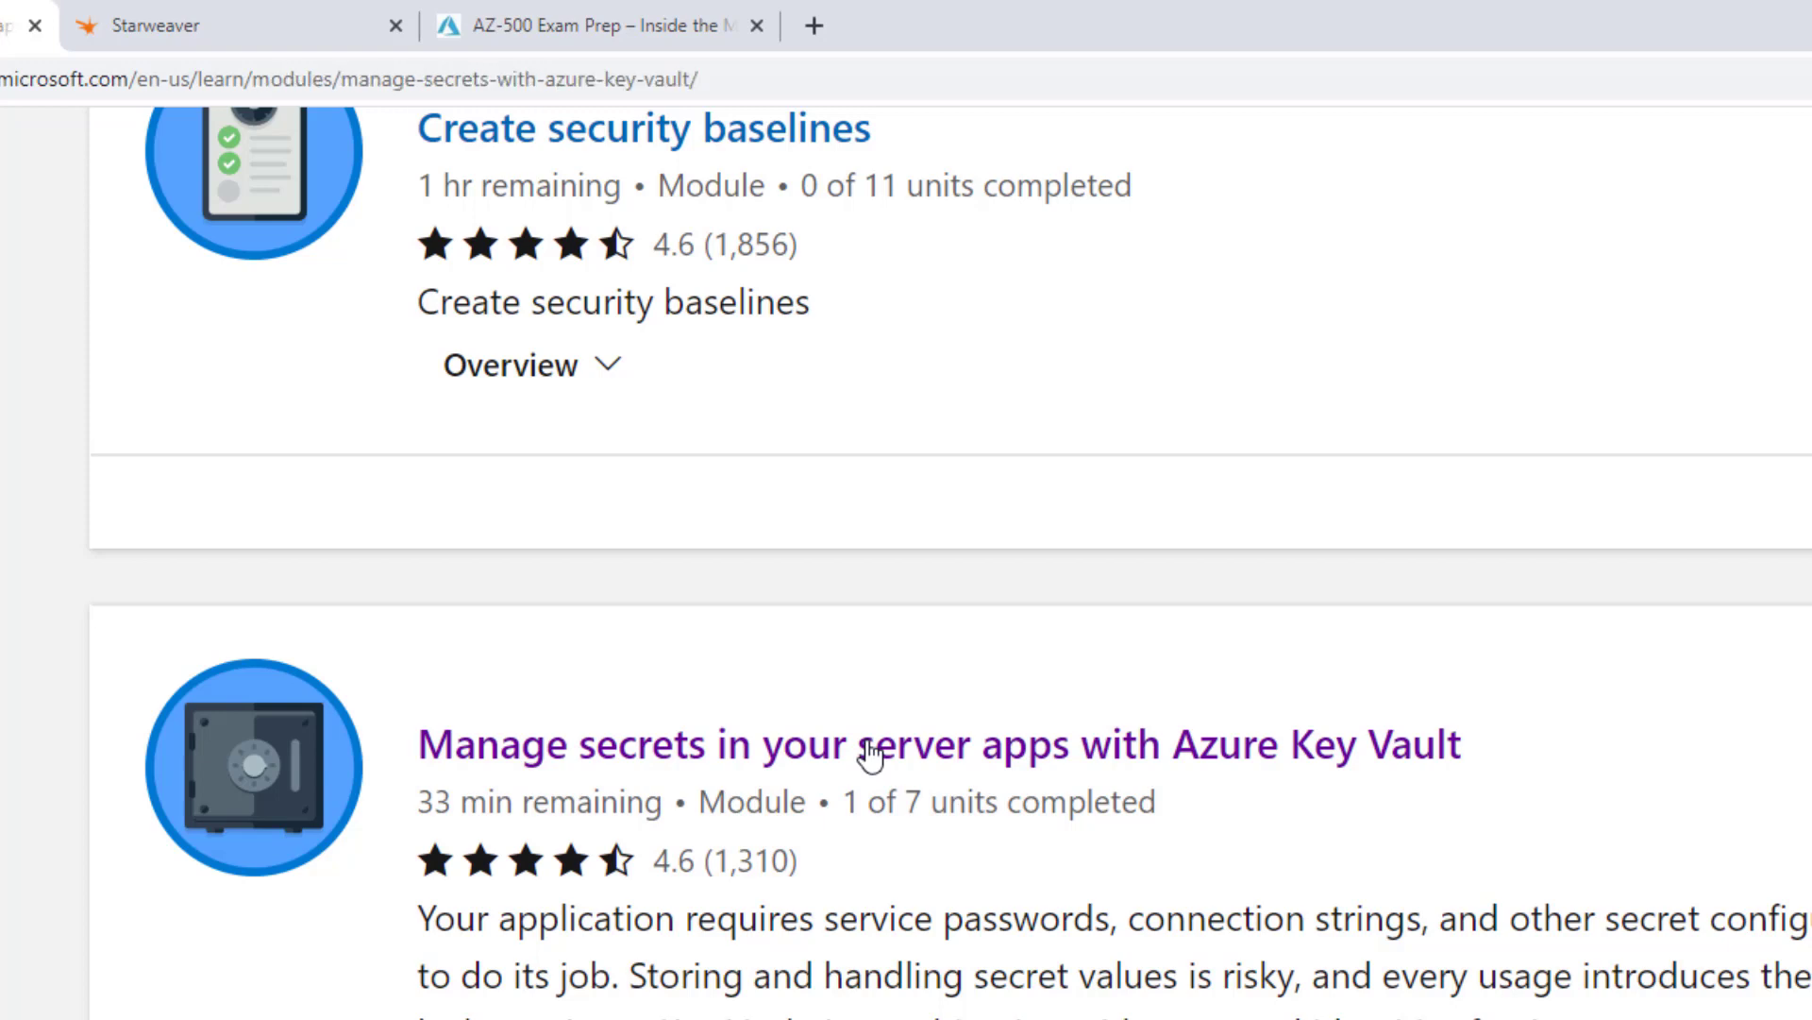
left_click(876, 755)
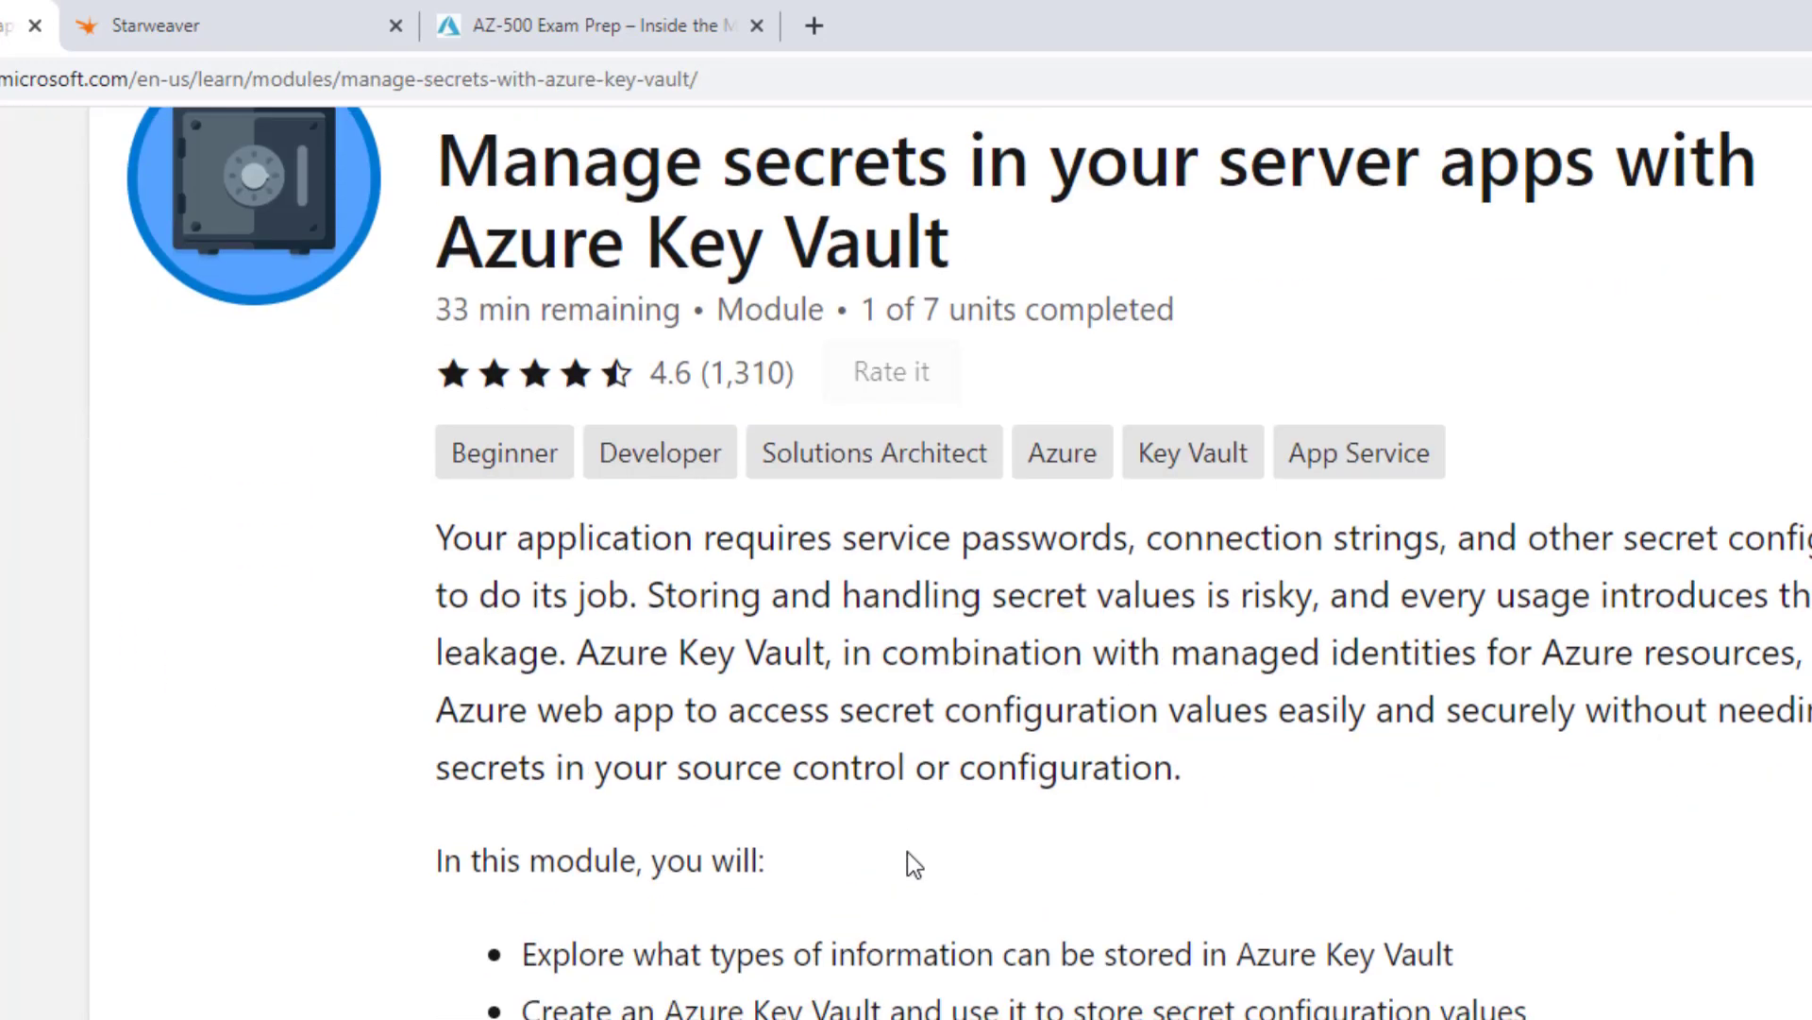
scroll("down", 3)
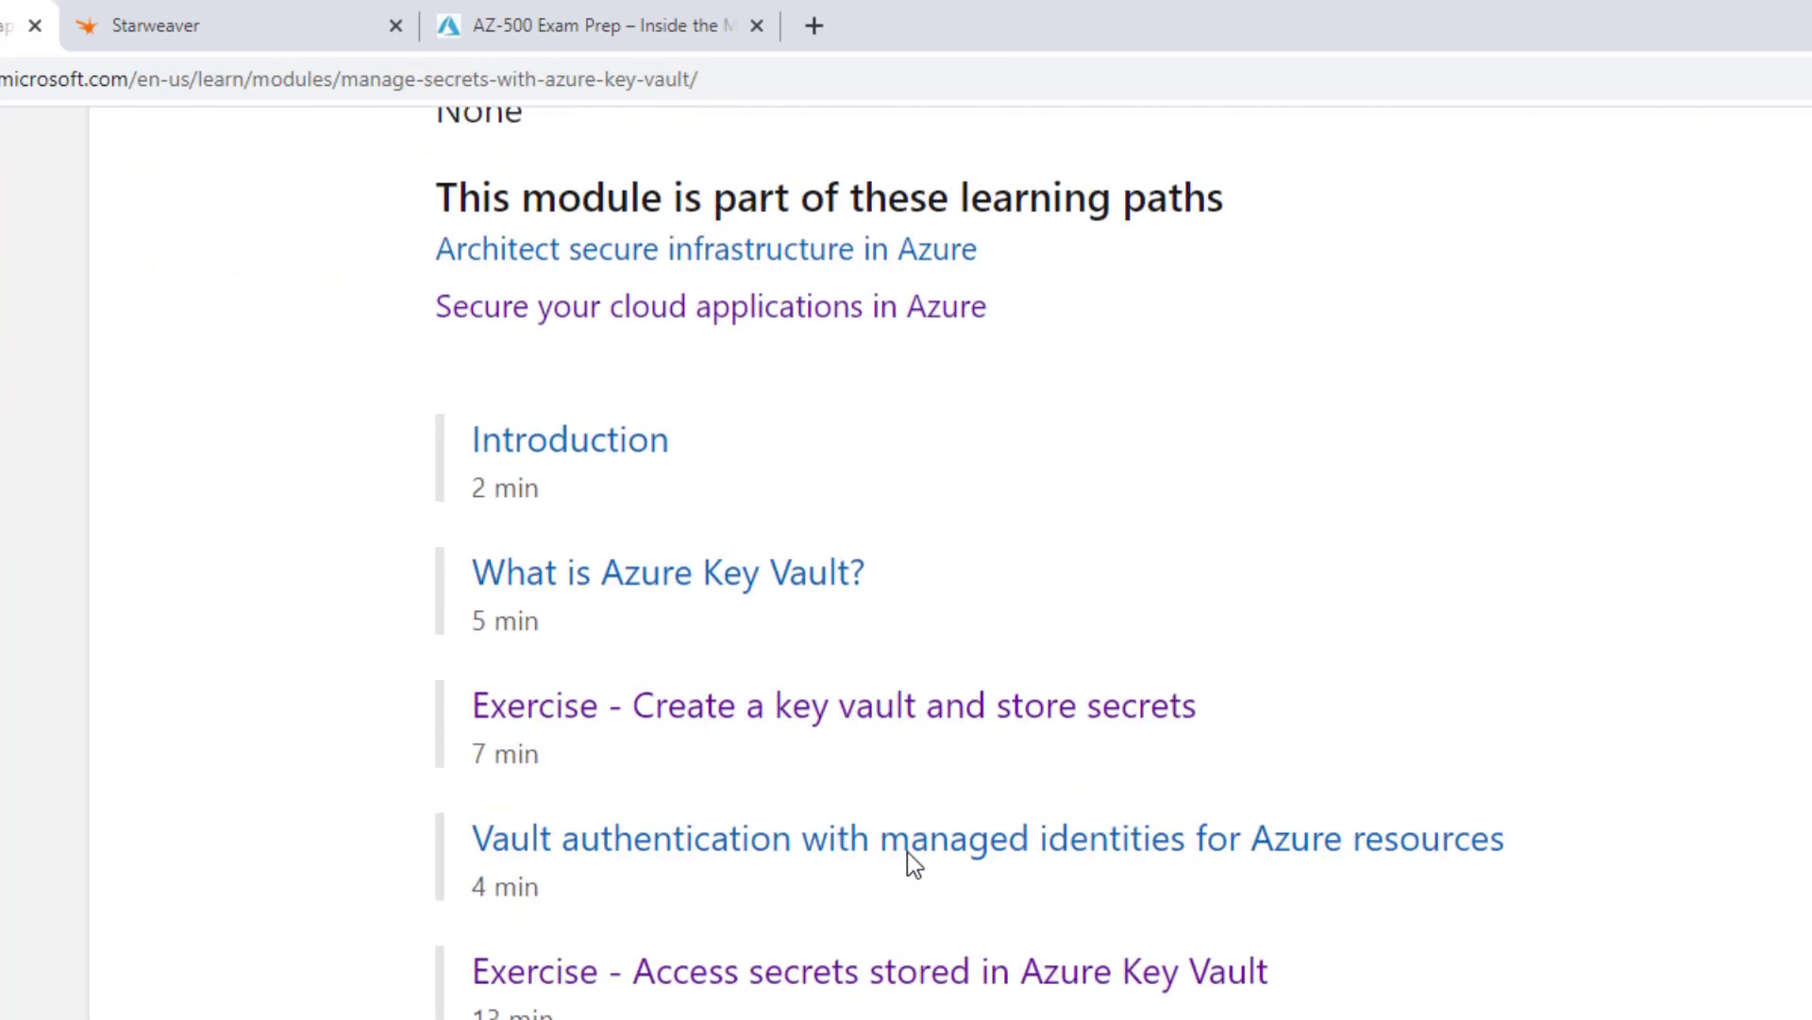
scroll("down", 3)
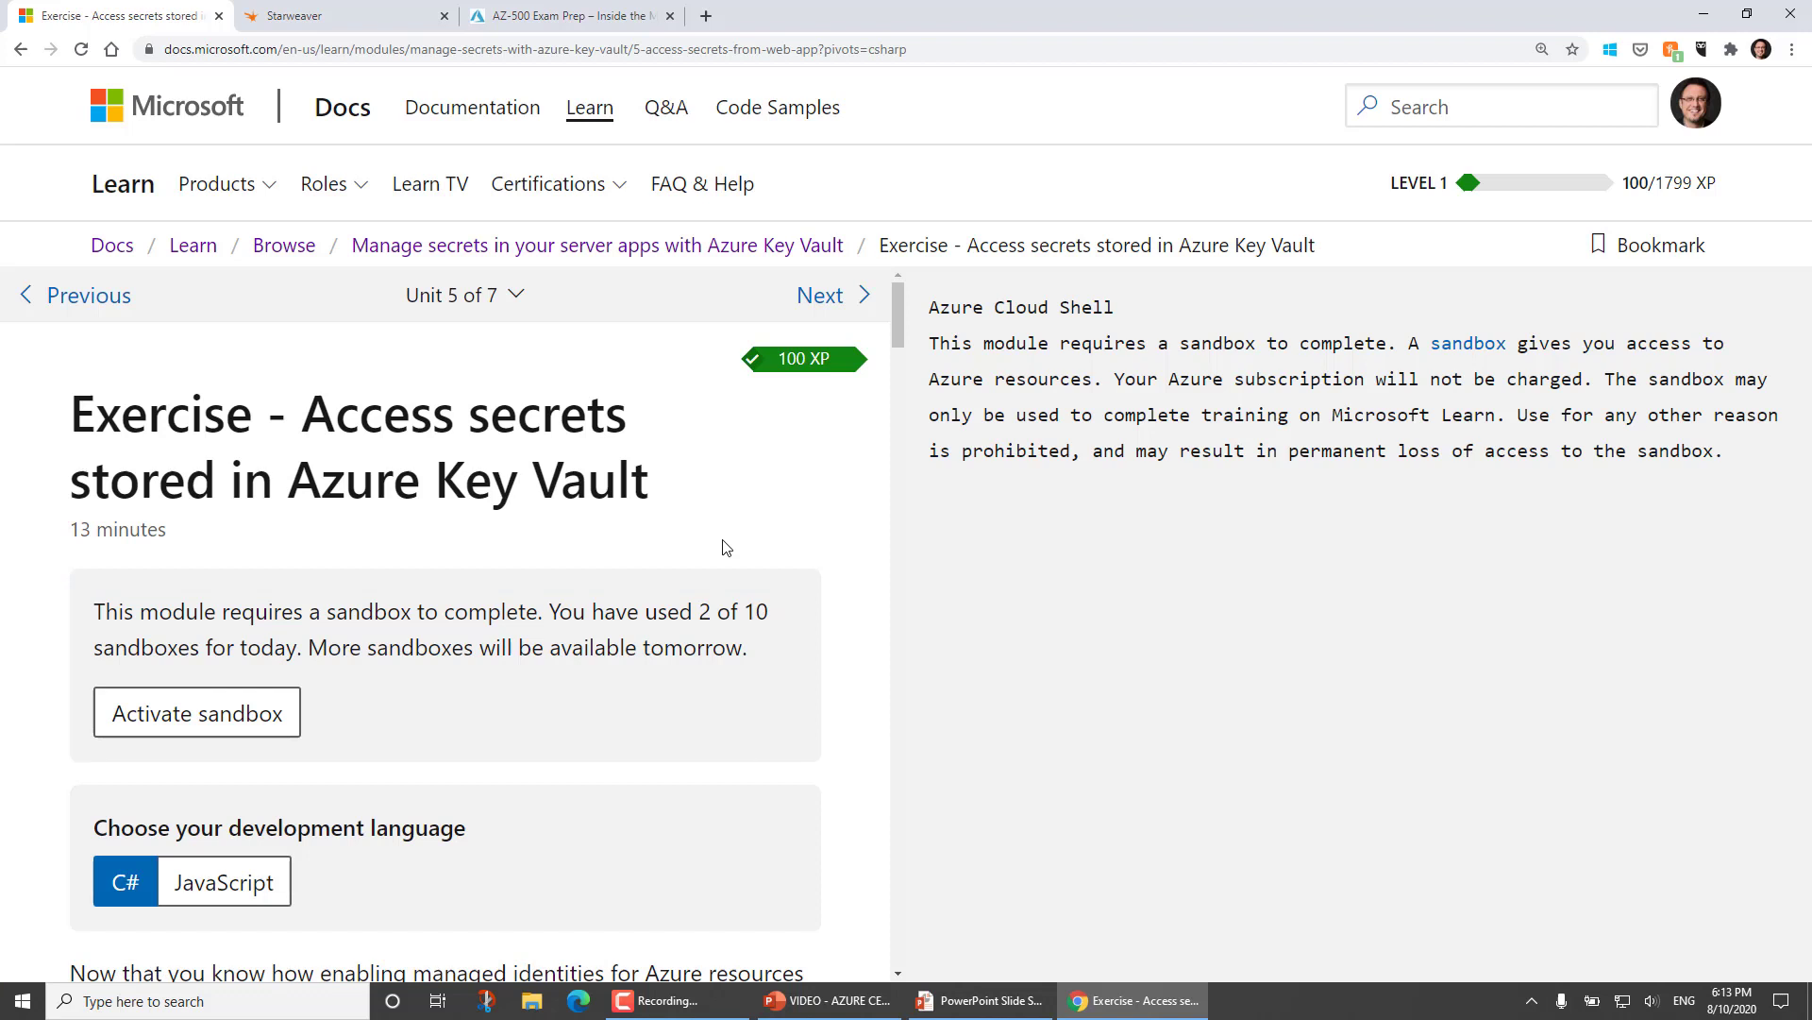
mouse_move(732, 548)
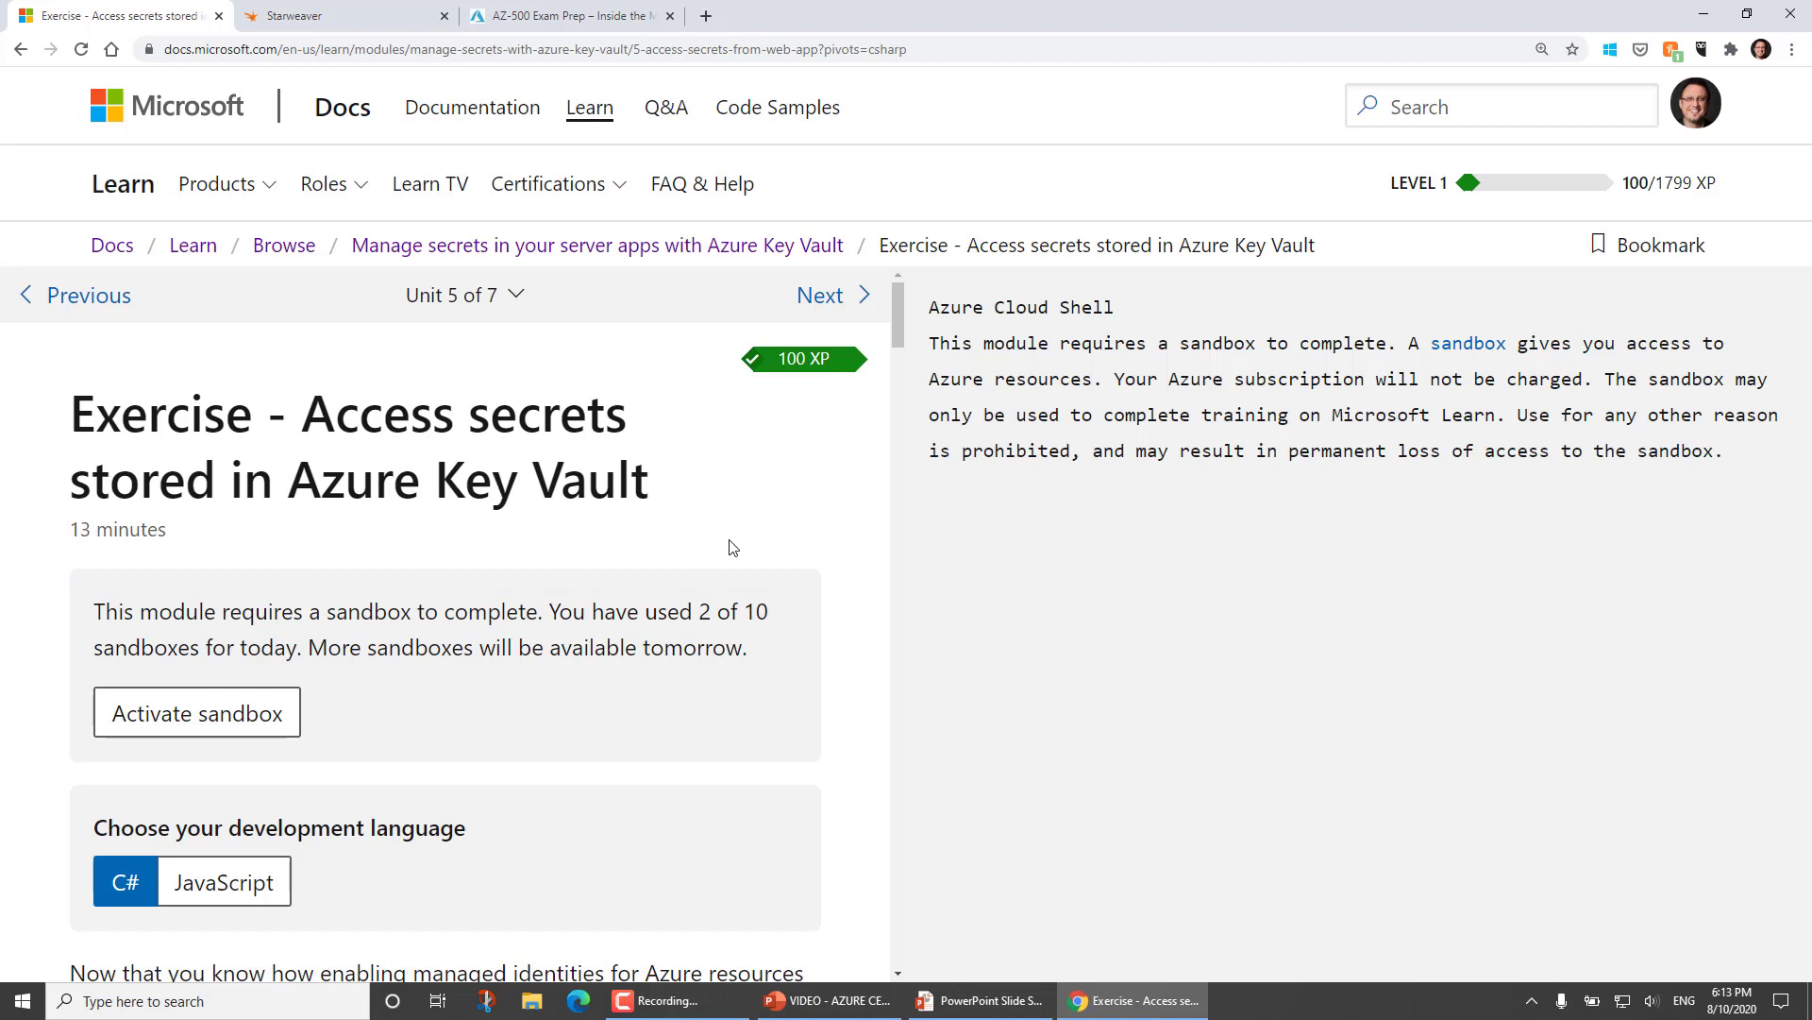
mouse_move(751, 587)
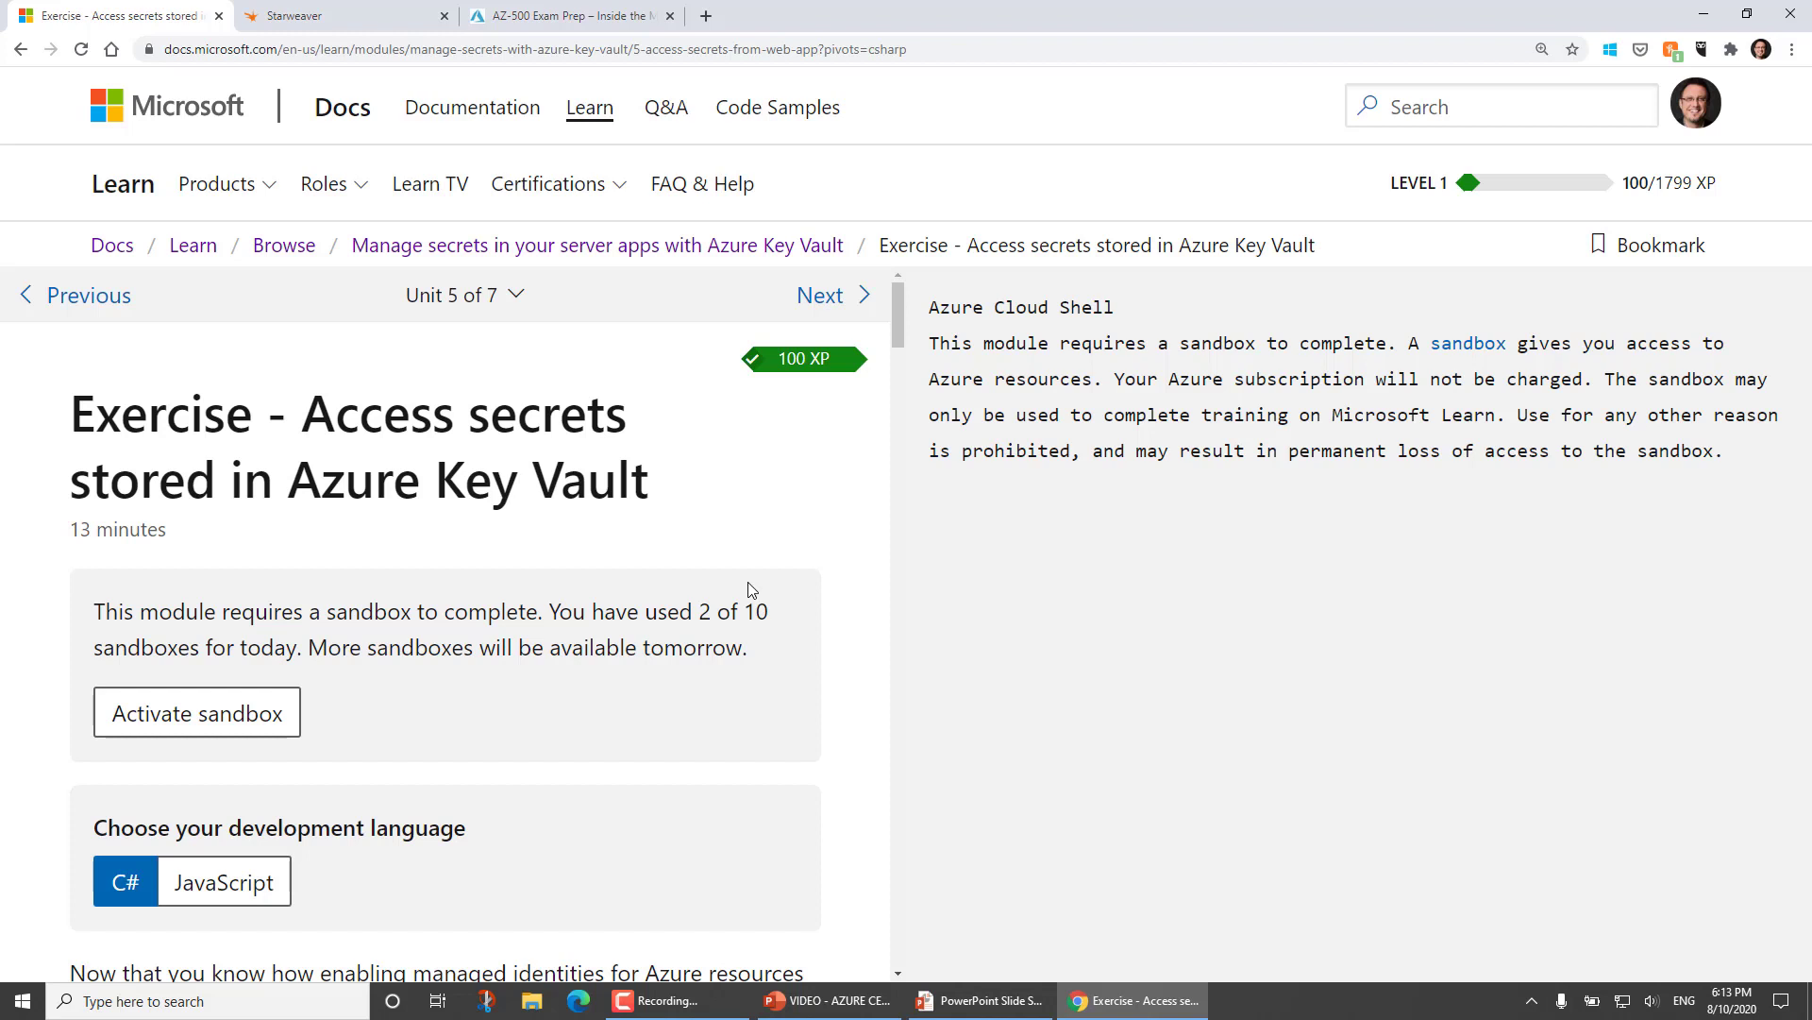
mouse_move(357, 723)
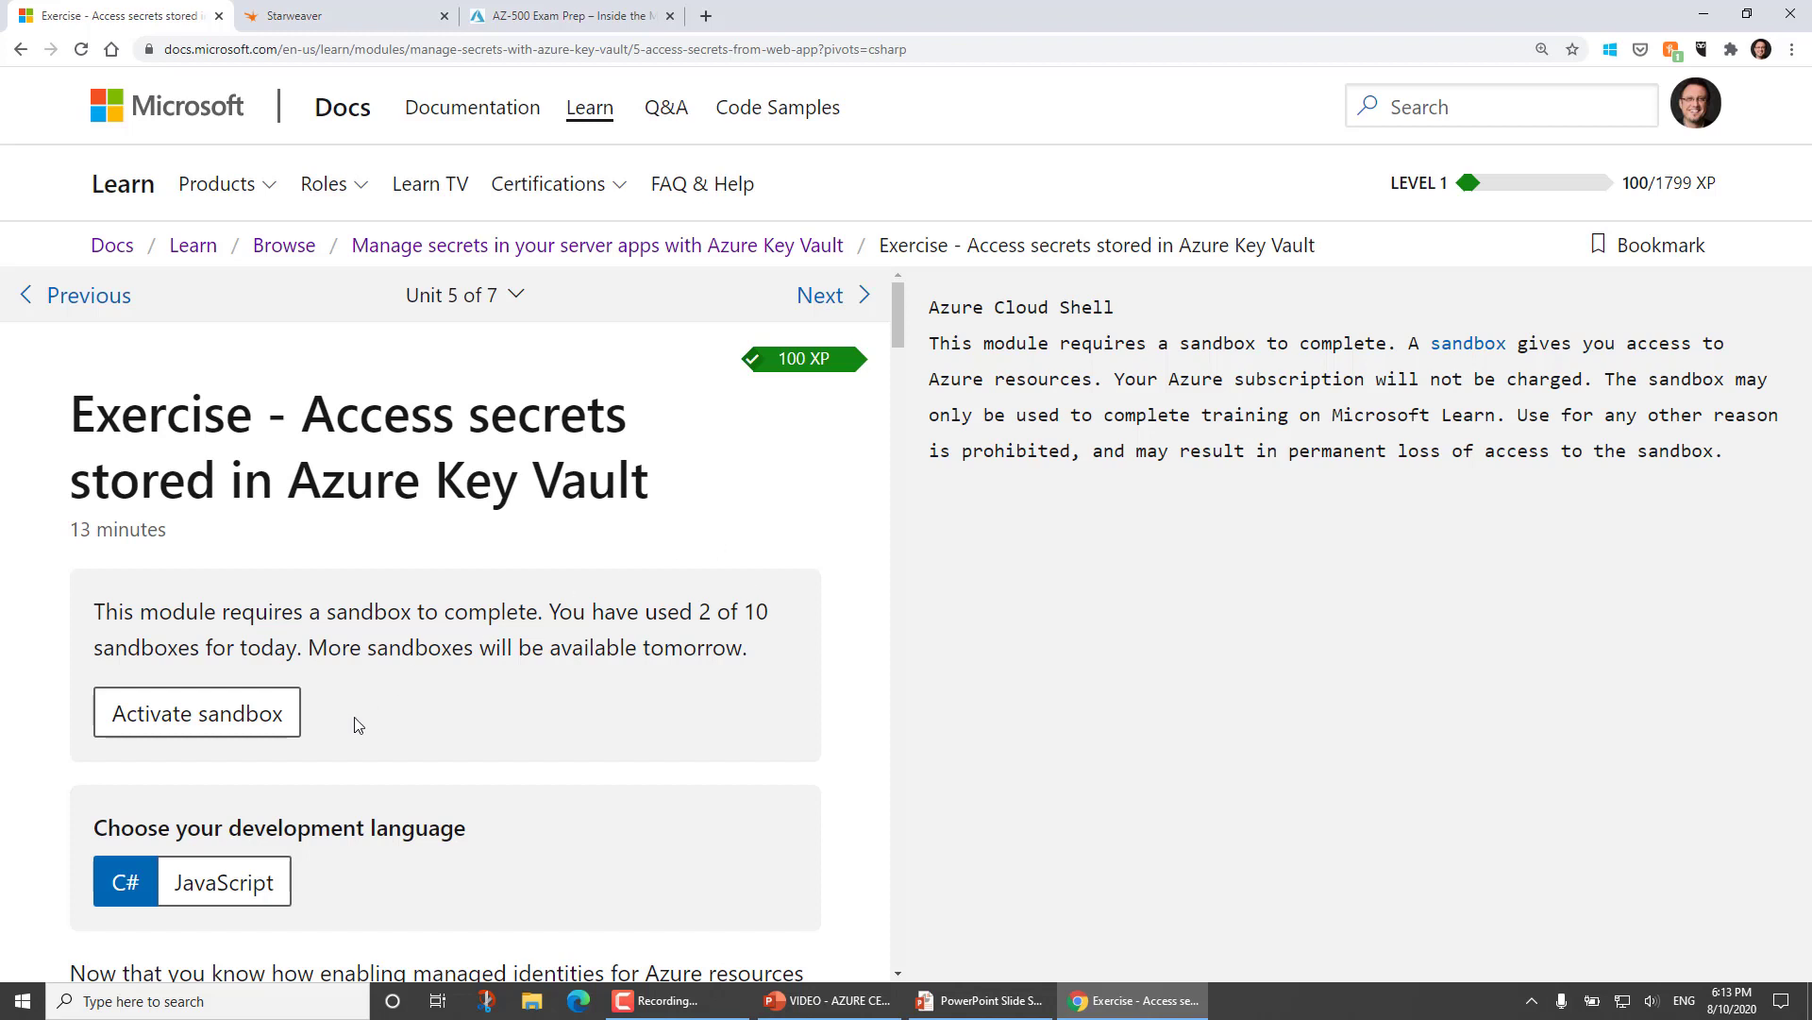
Activate the exercise sandbox so Azure Cloud Shell begins signing in.
left_click(197, 711)
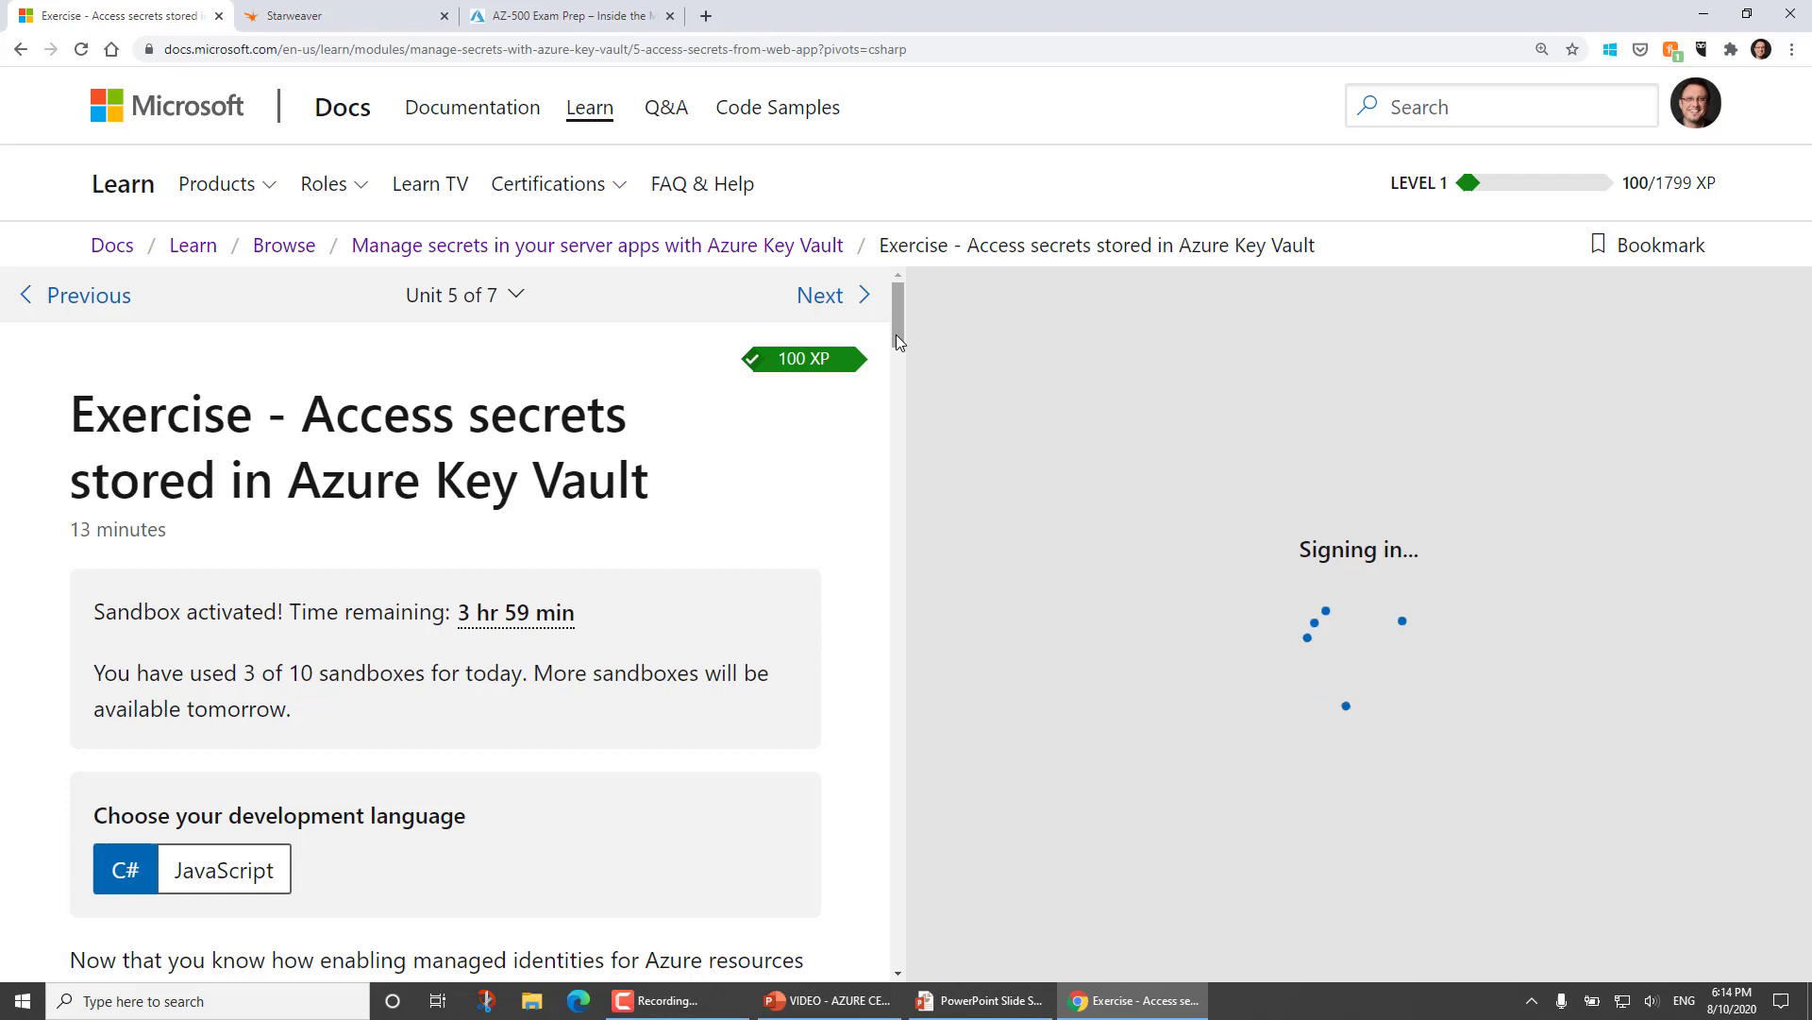
Scroll to the Create the app section, check the signed-in account, and focus the connected Cloud Shell terminal.
scroll("down", 3)
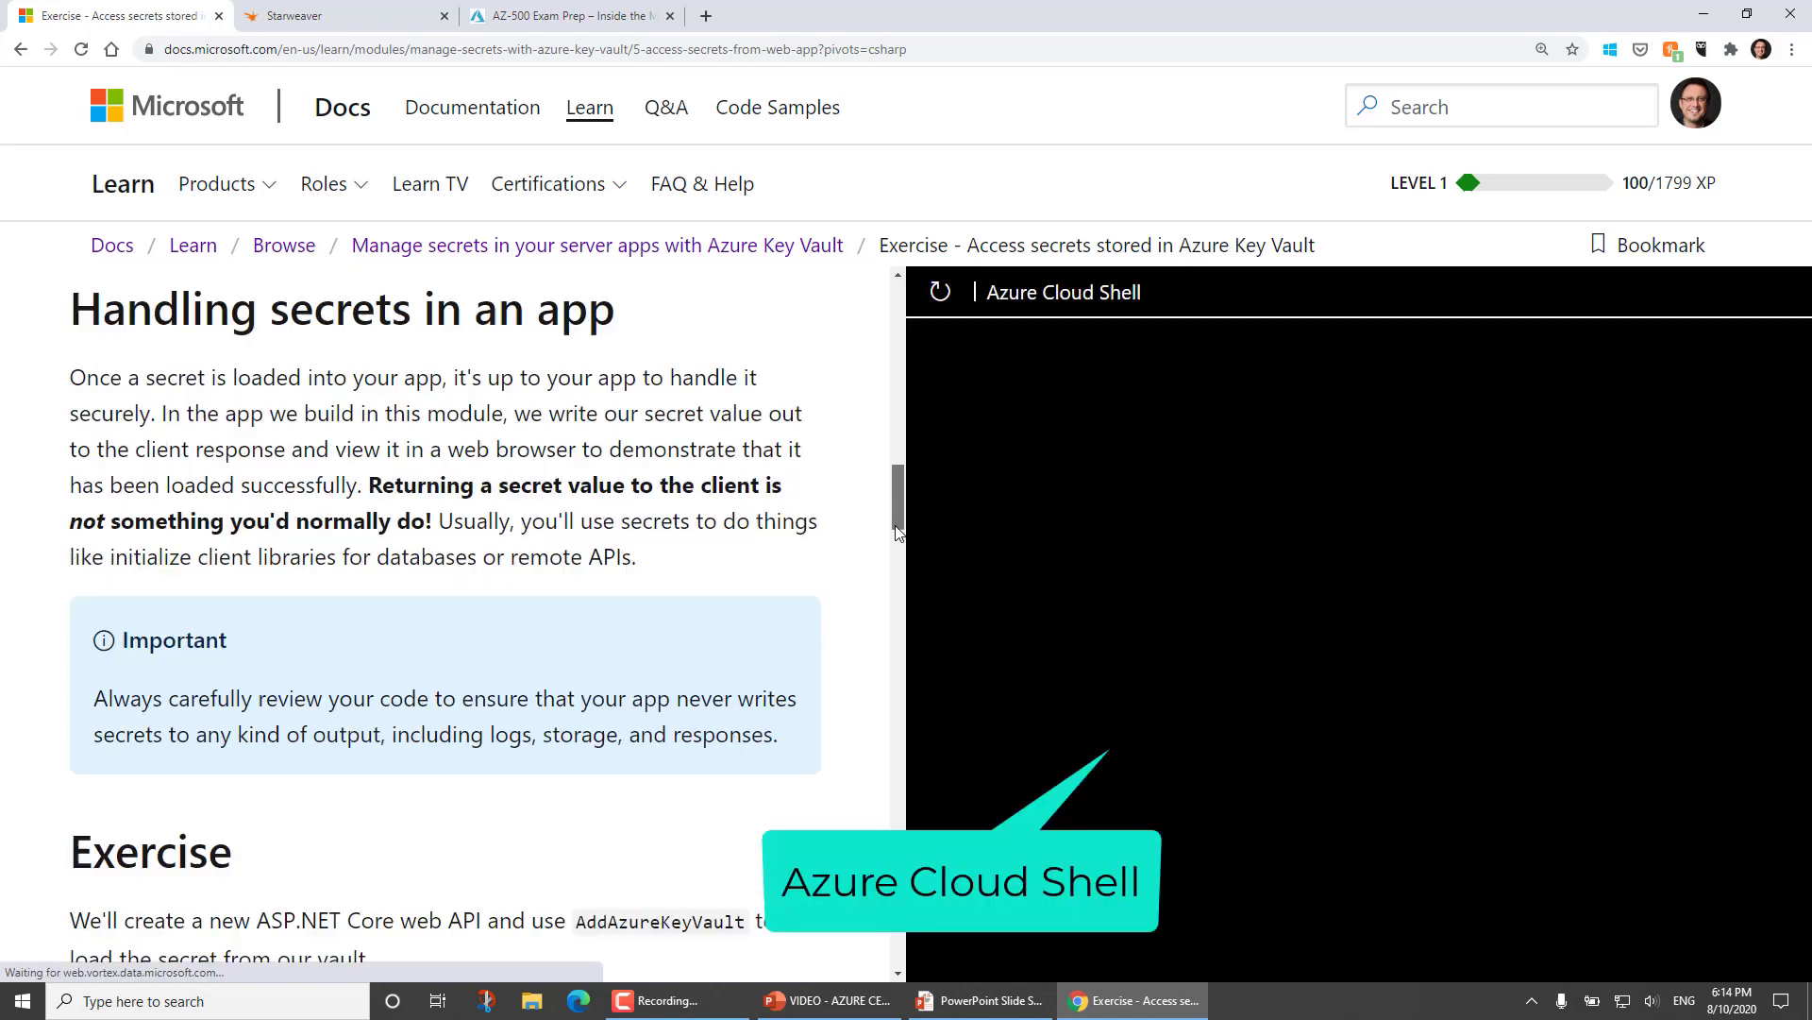
scroll("down", 3)
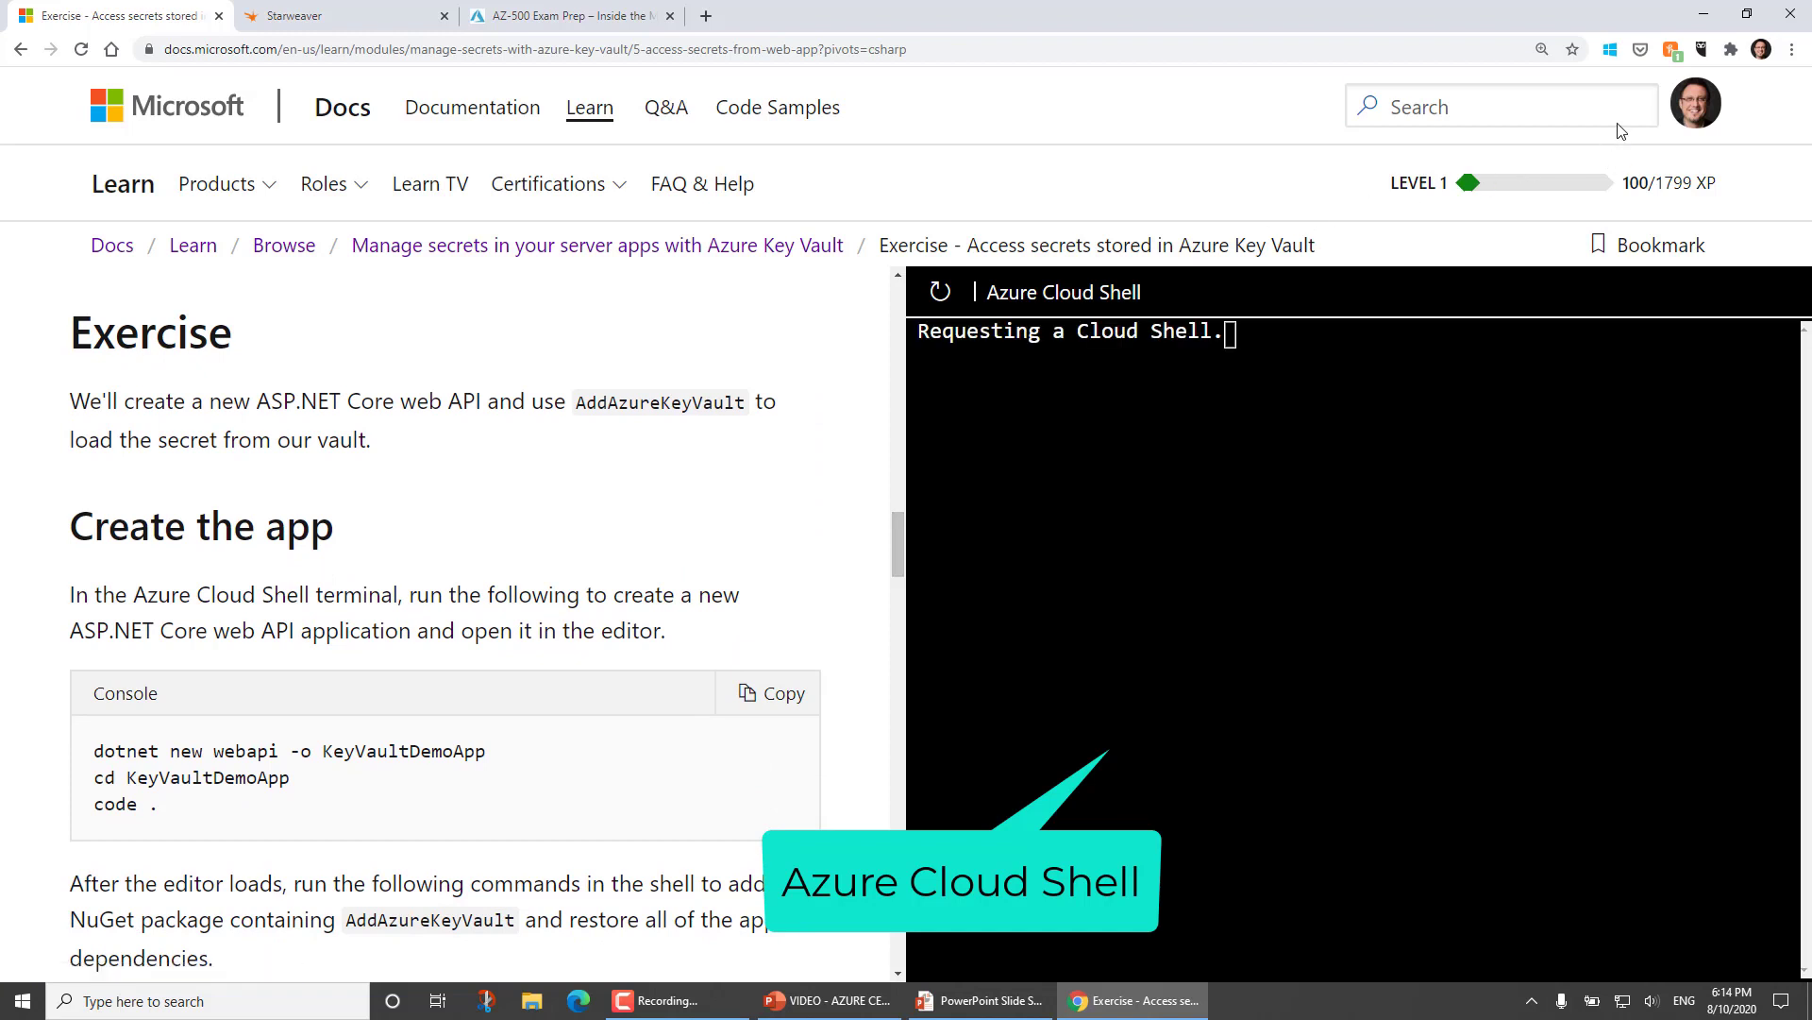
left_click(1695, 102)
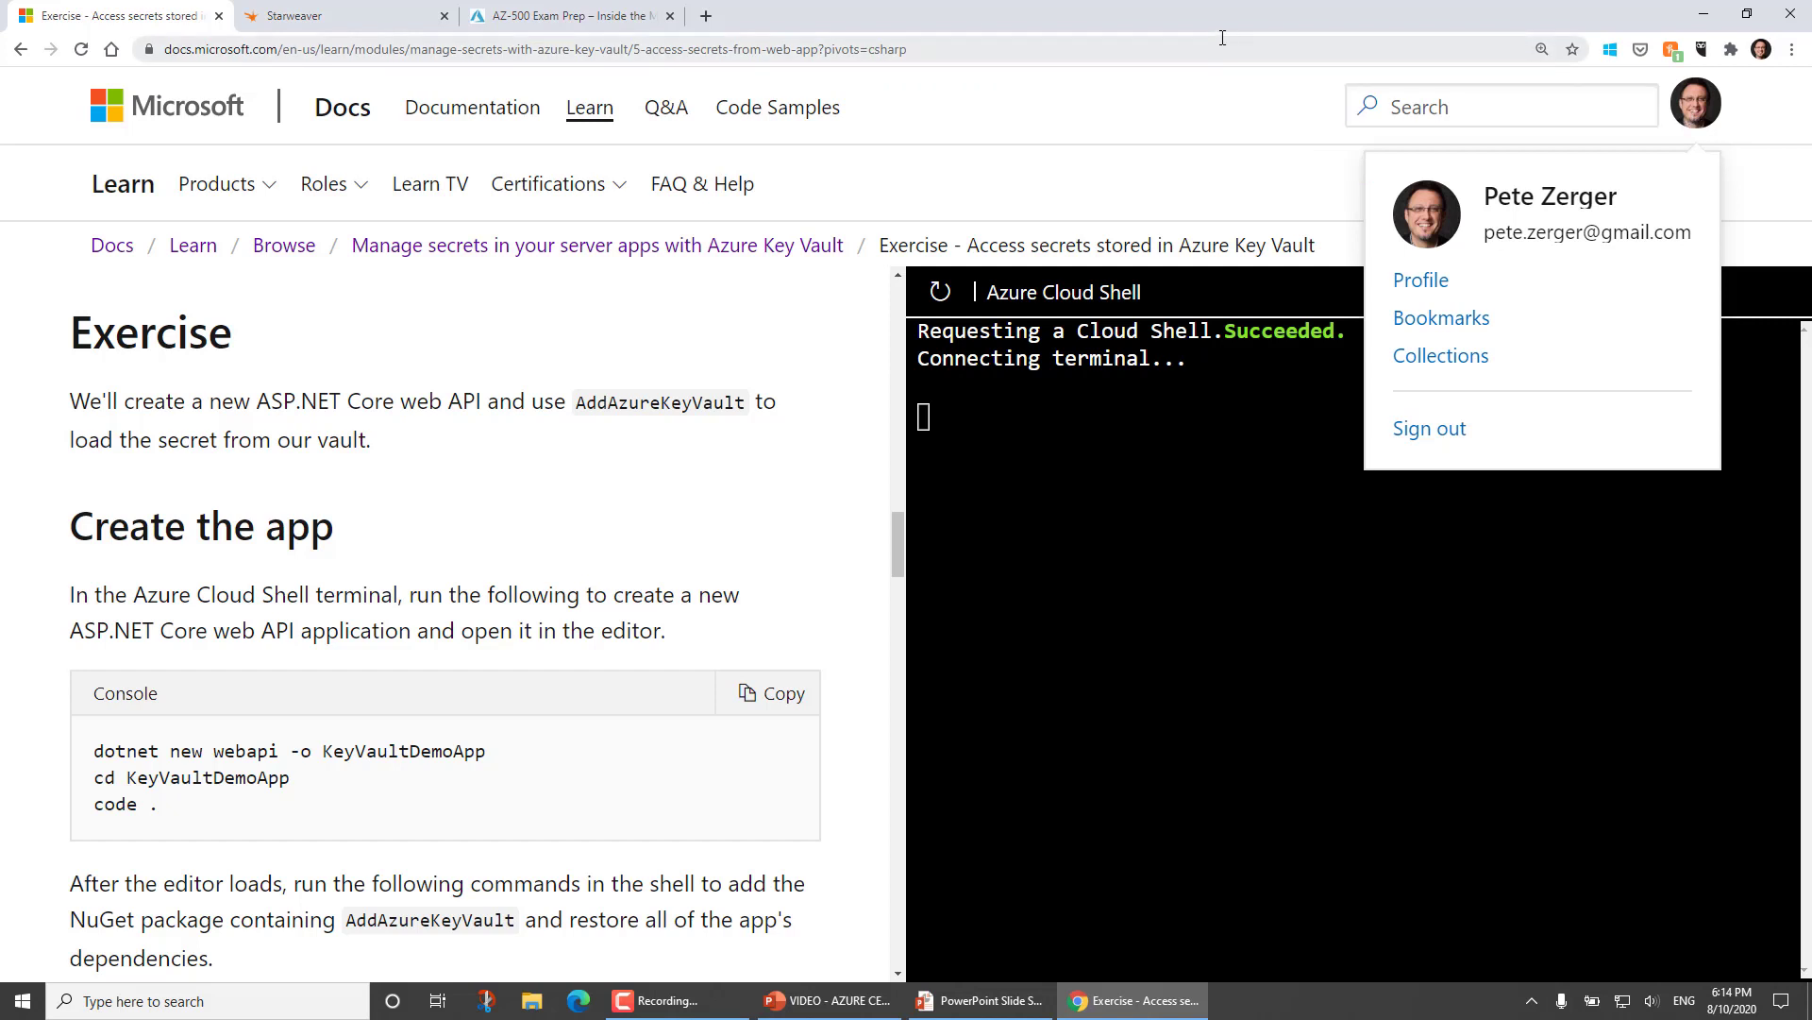
mouse_move(1711, 123)
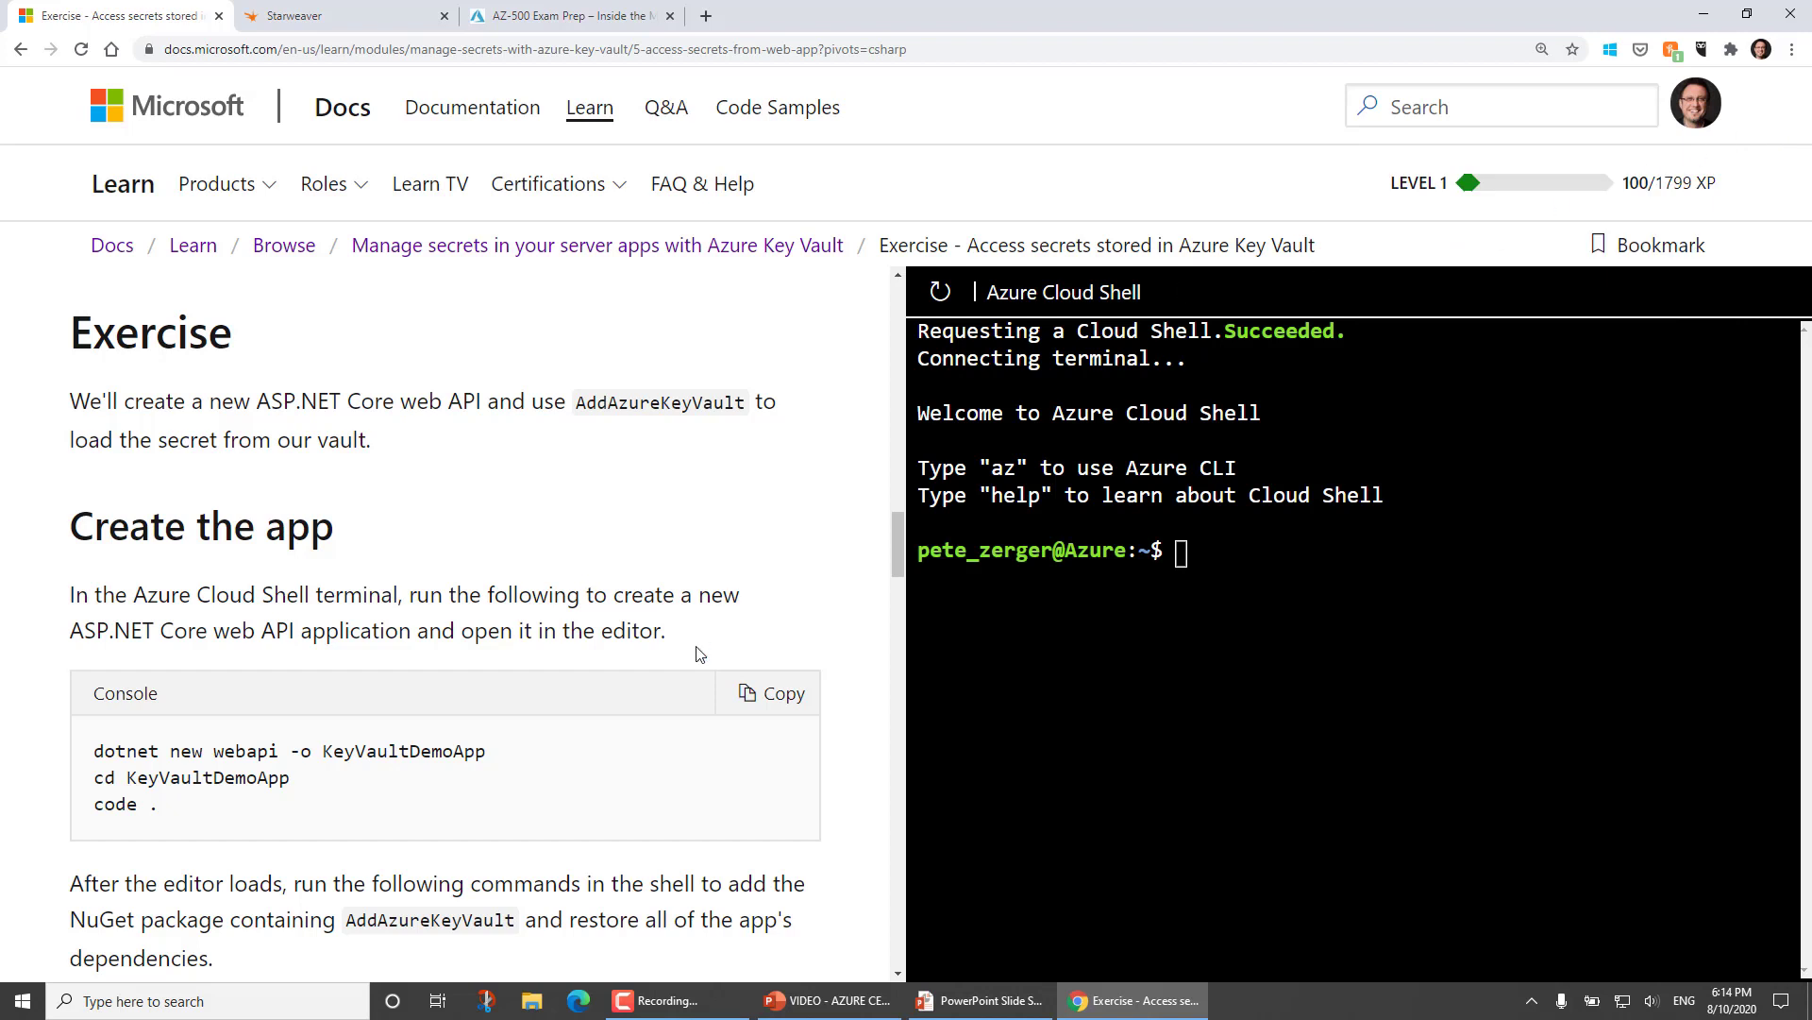
left_click(766, 693)
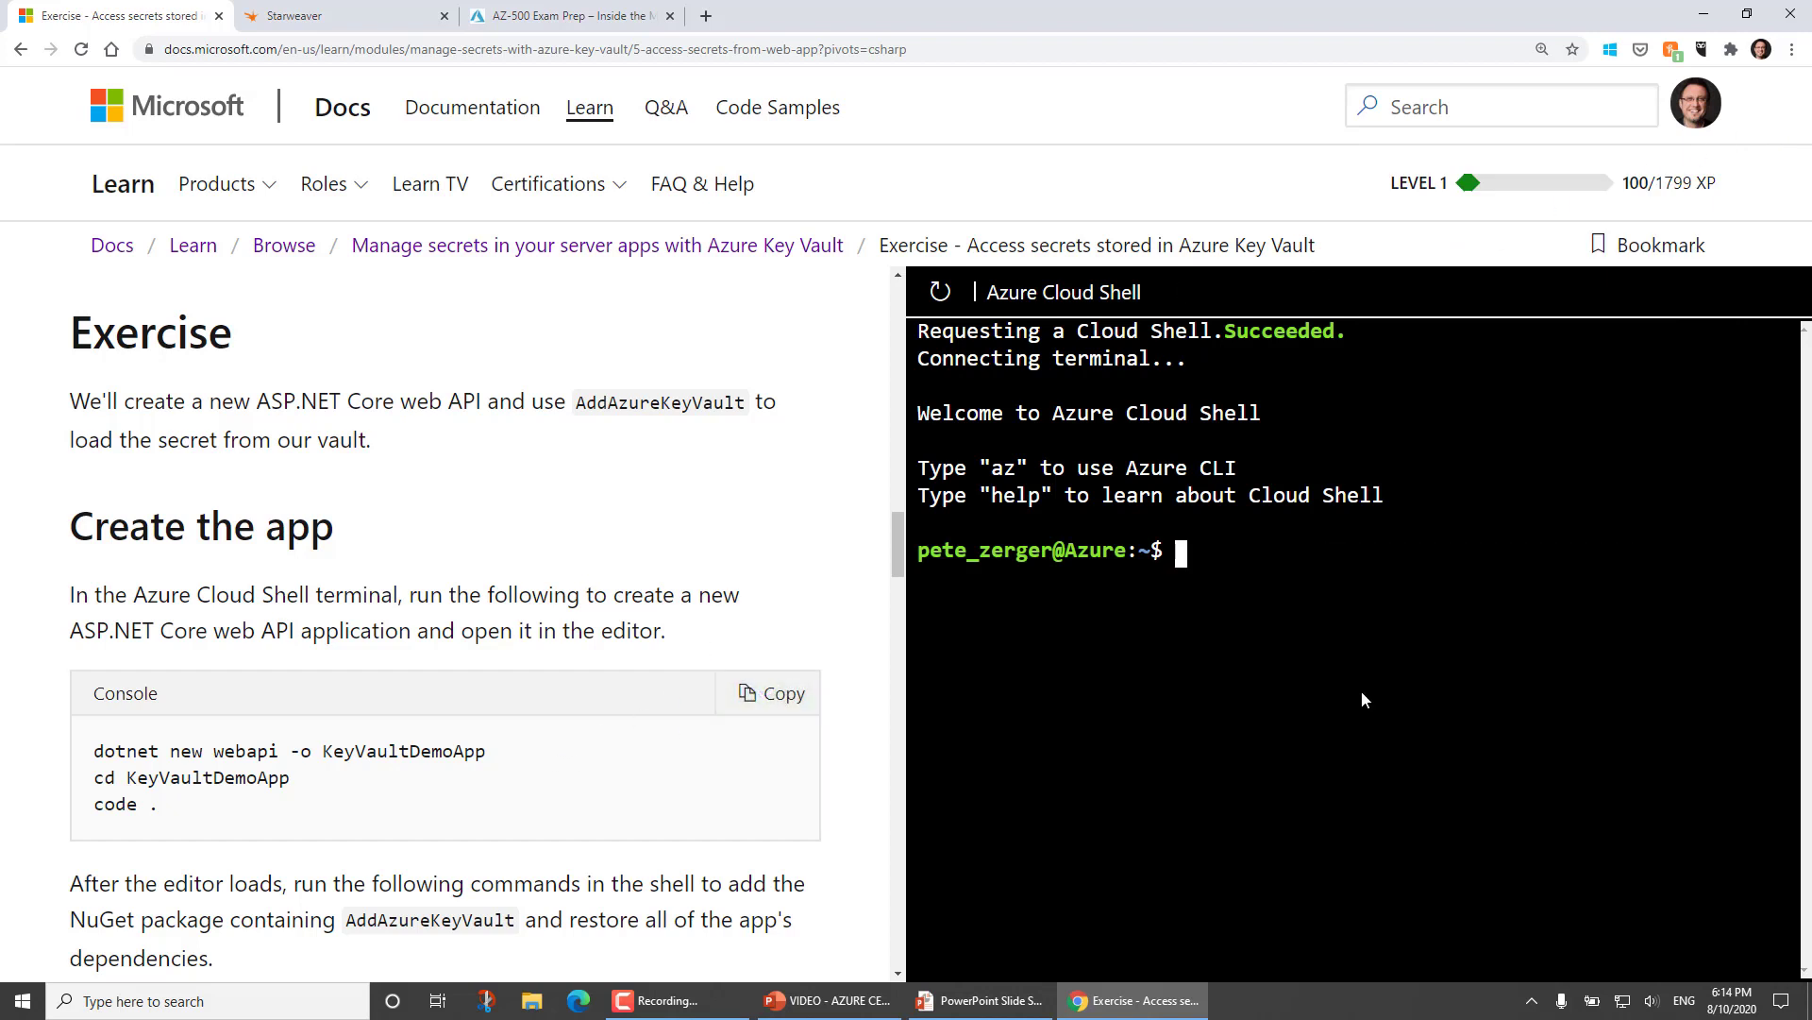
Run 'dotnet new webapi -o KeyVaultDemoApp' in Cloud Shell to create the web API project.
type("dotnet new webapi -o KeyVaultDemoApp")
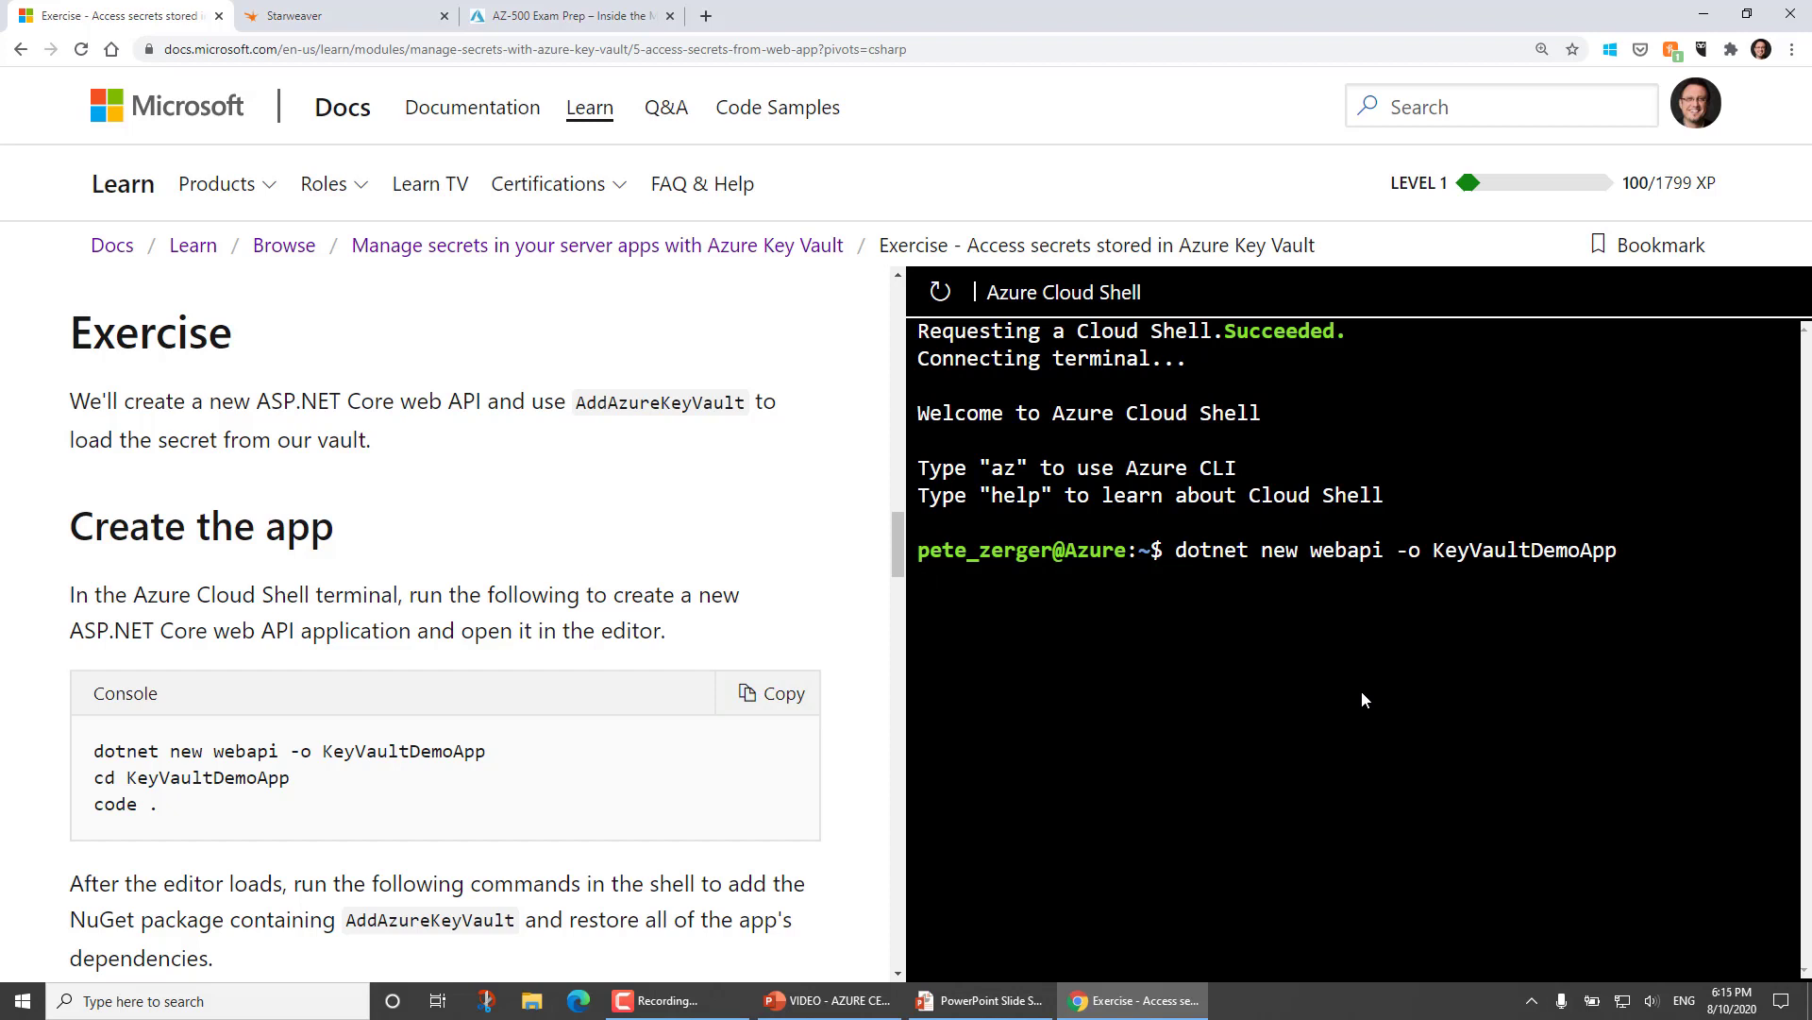
key("Enter")
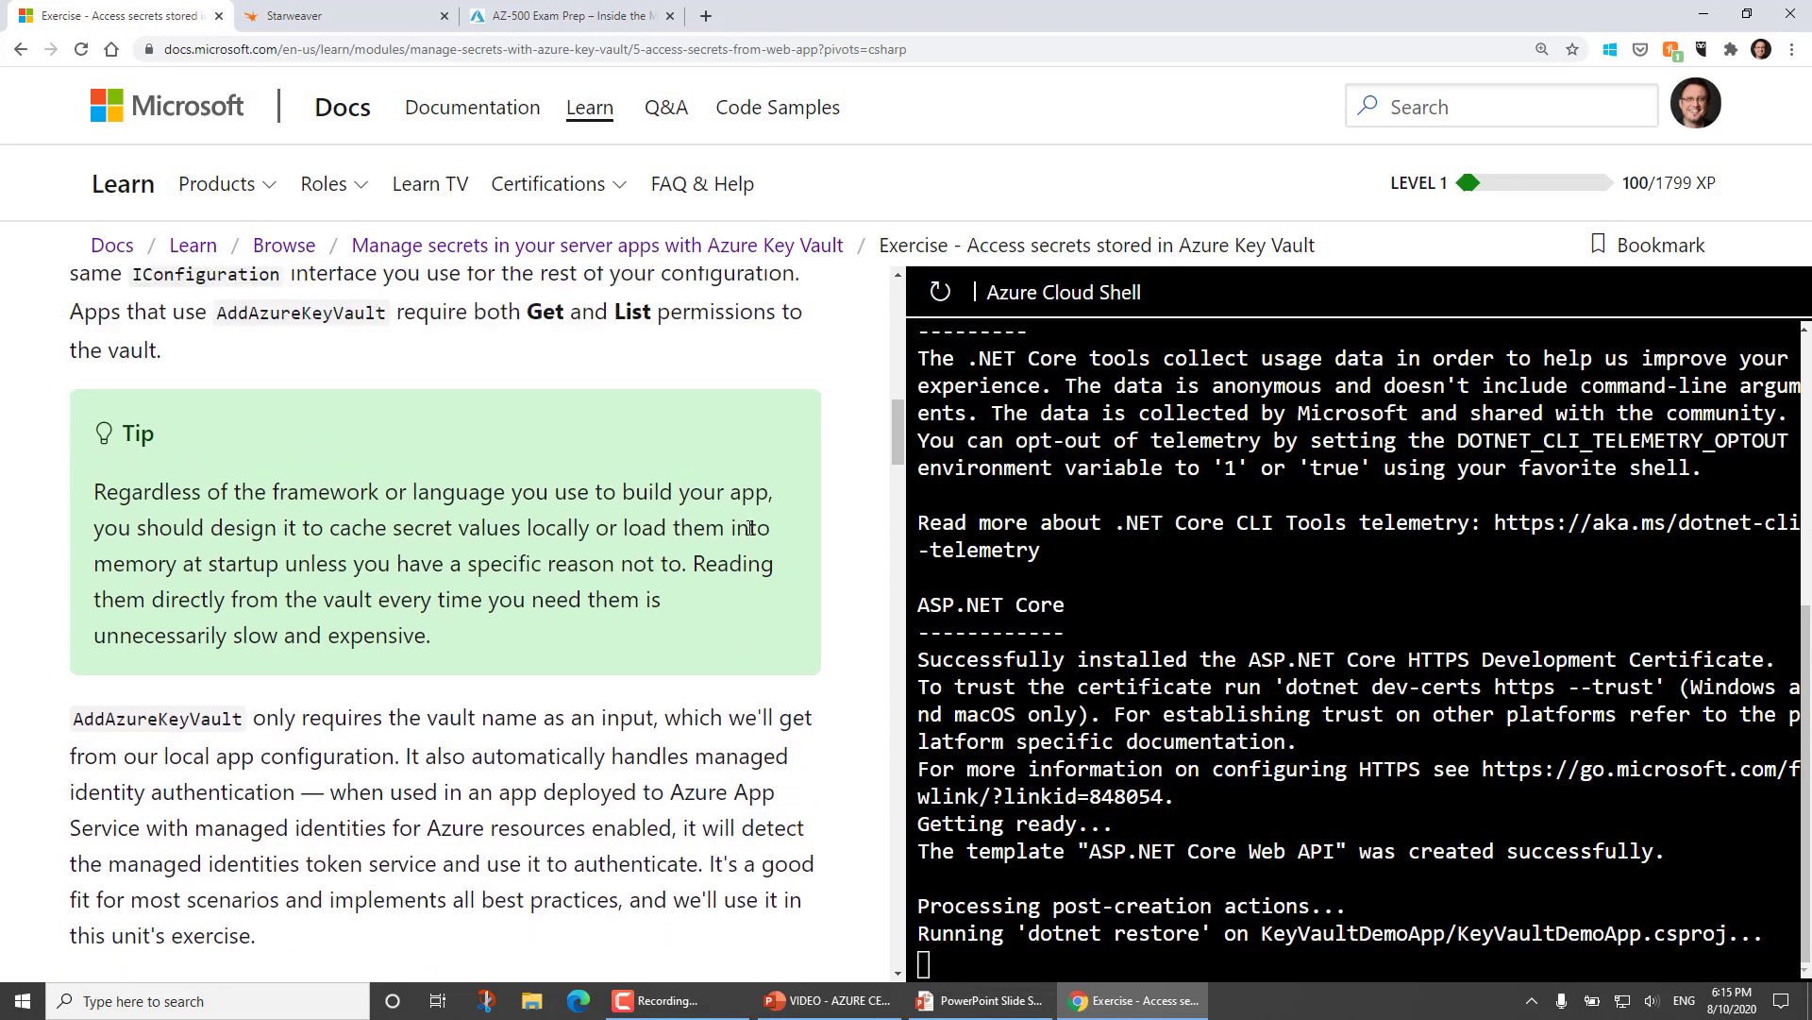
scroll("down", 3)
type("code .")
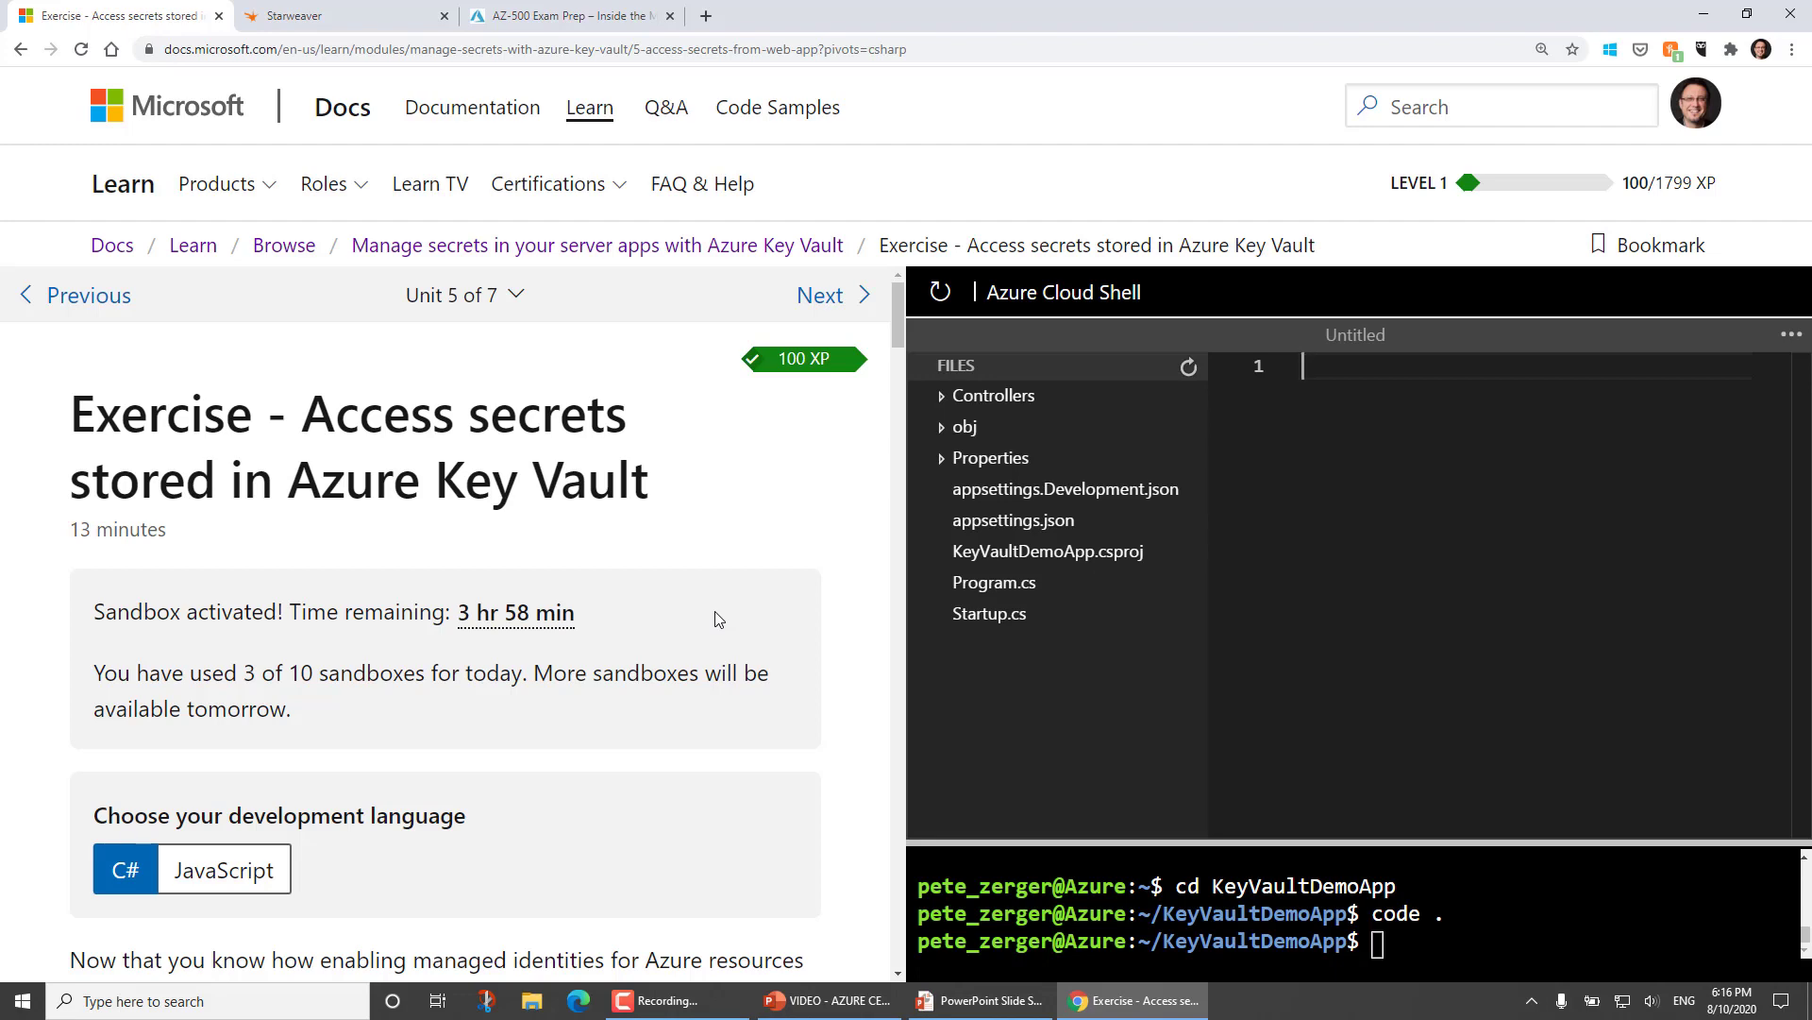
Switch away from the exercise to the Lumagate AZ-500 Exam Prep Guide page in another browser tab.
key("alt+tab")
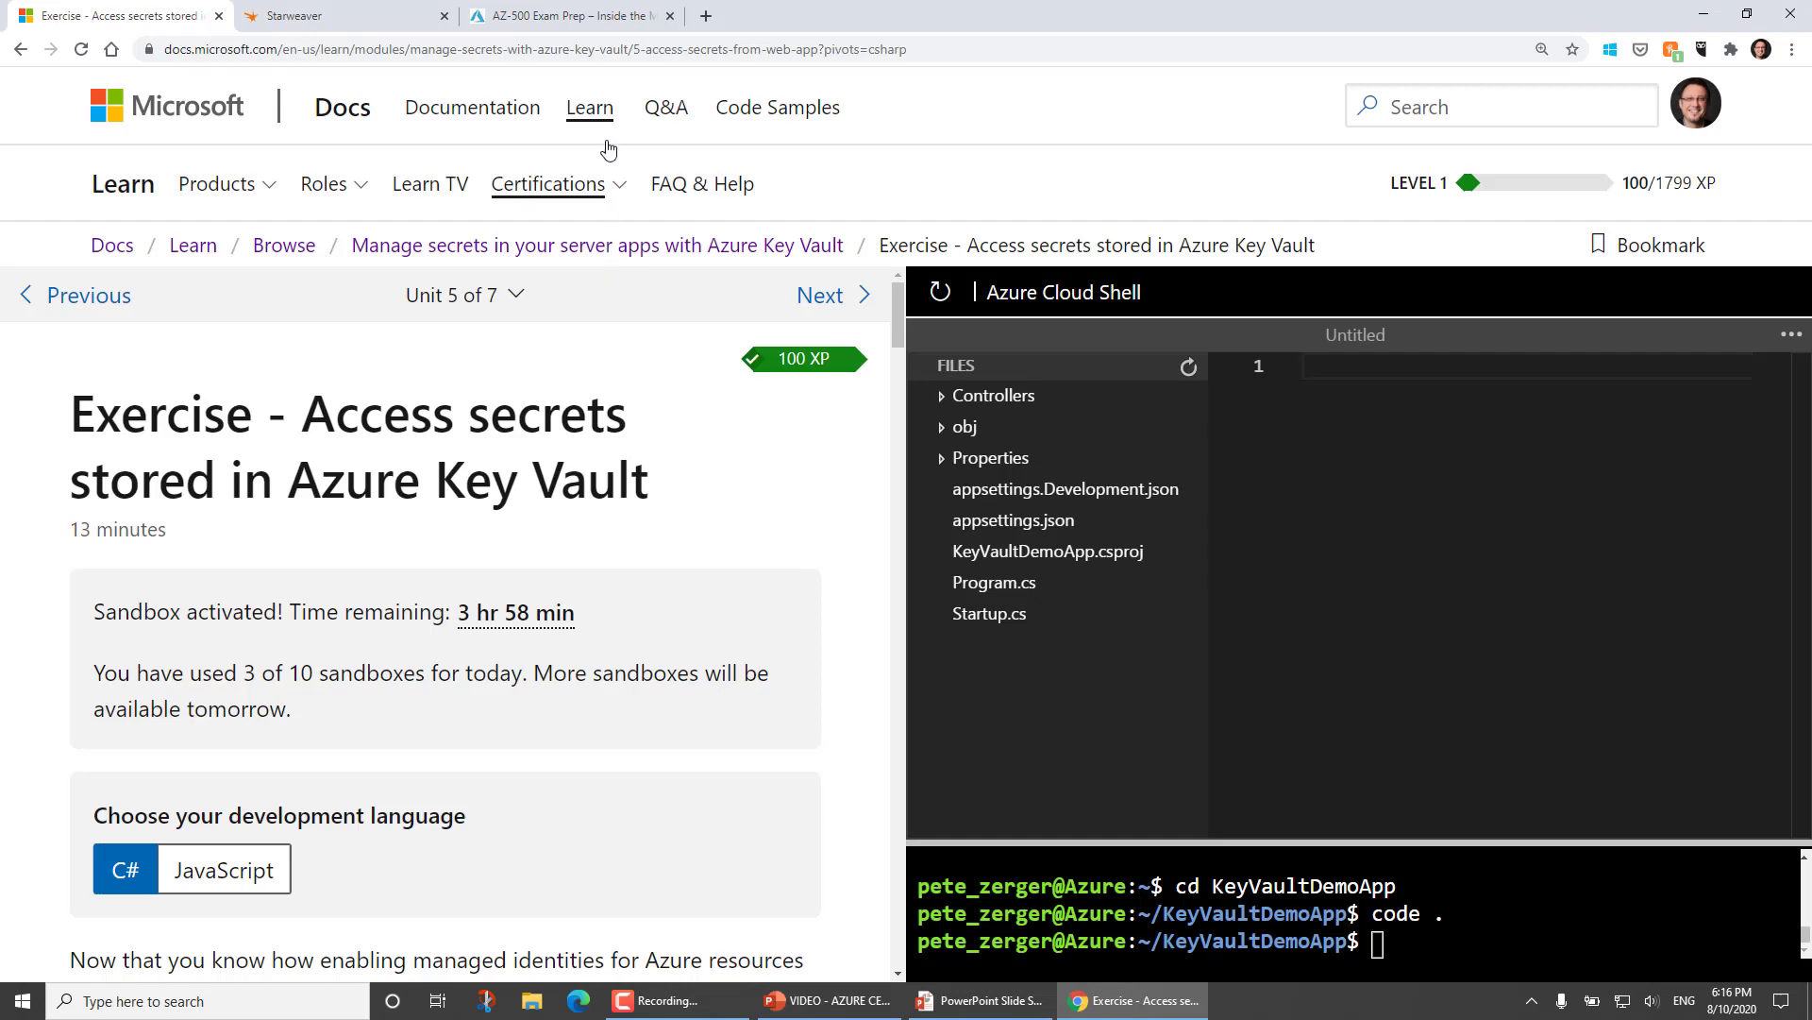
left_click(576, 15)
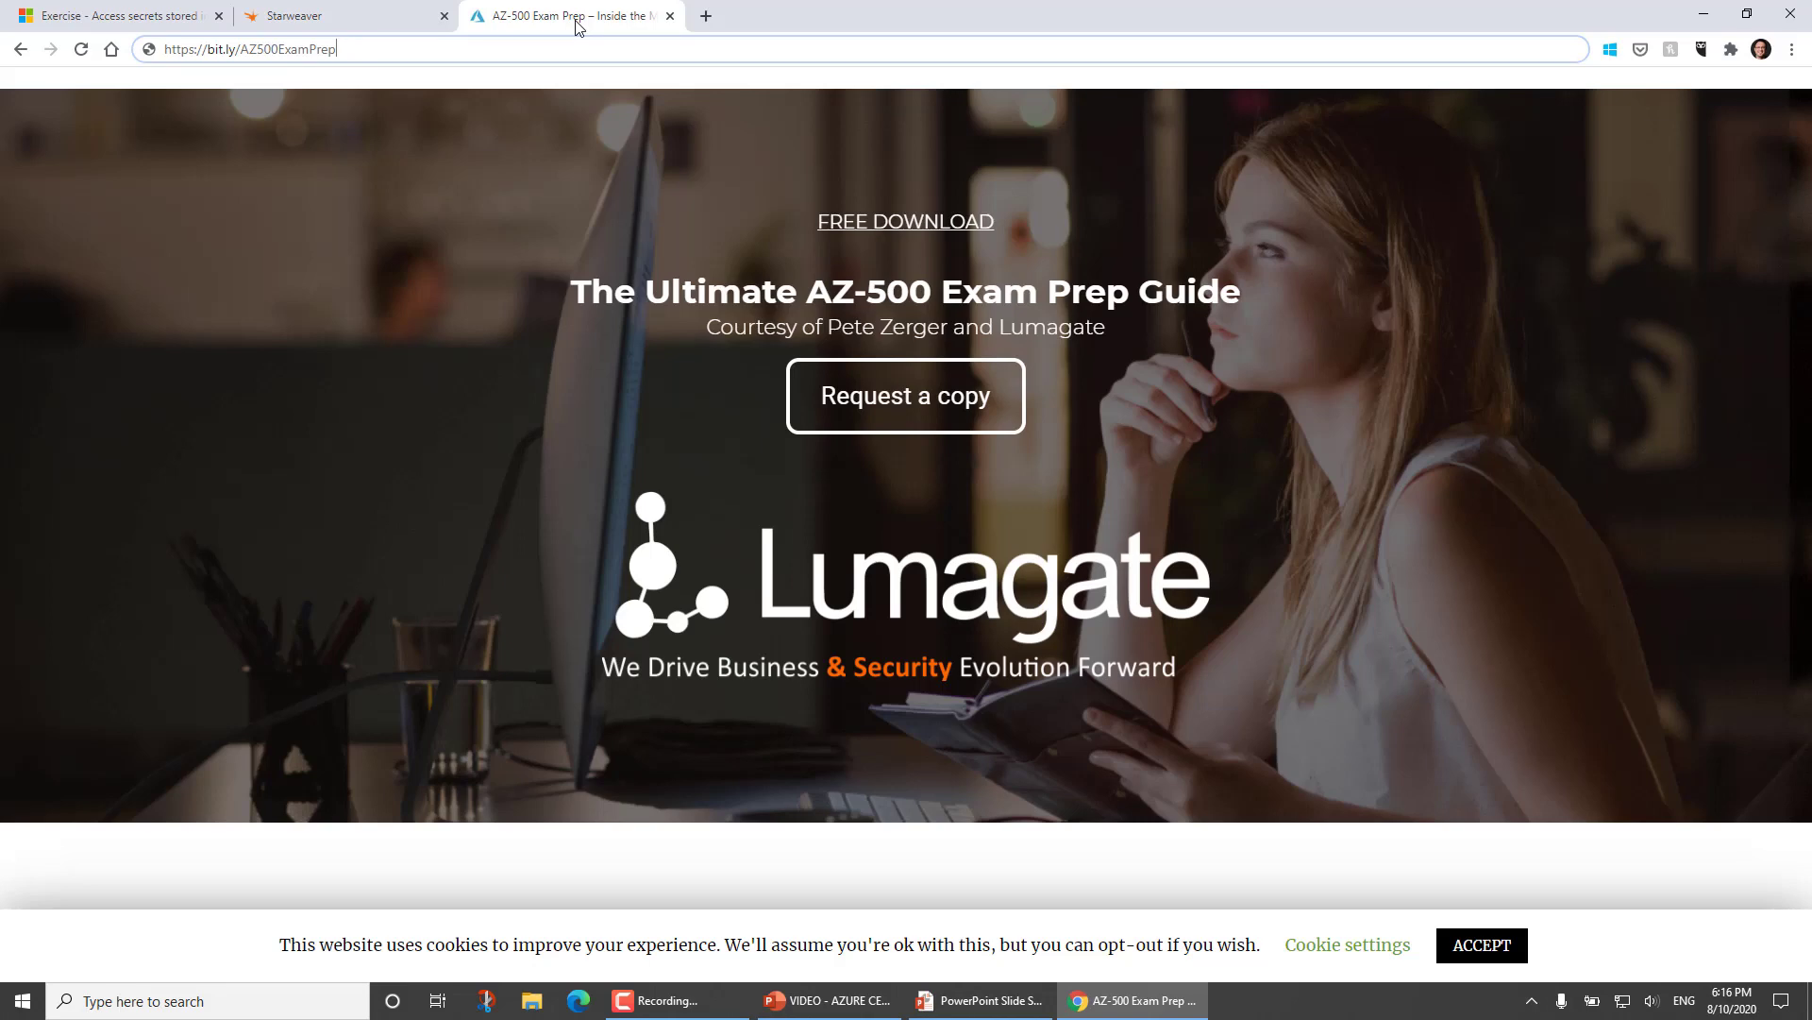
mouse_move(596, 21)
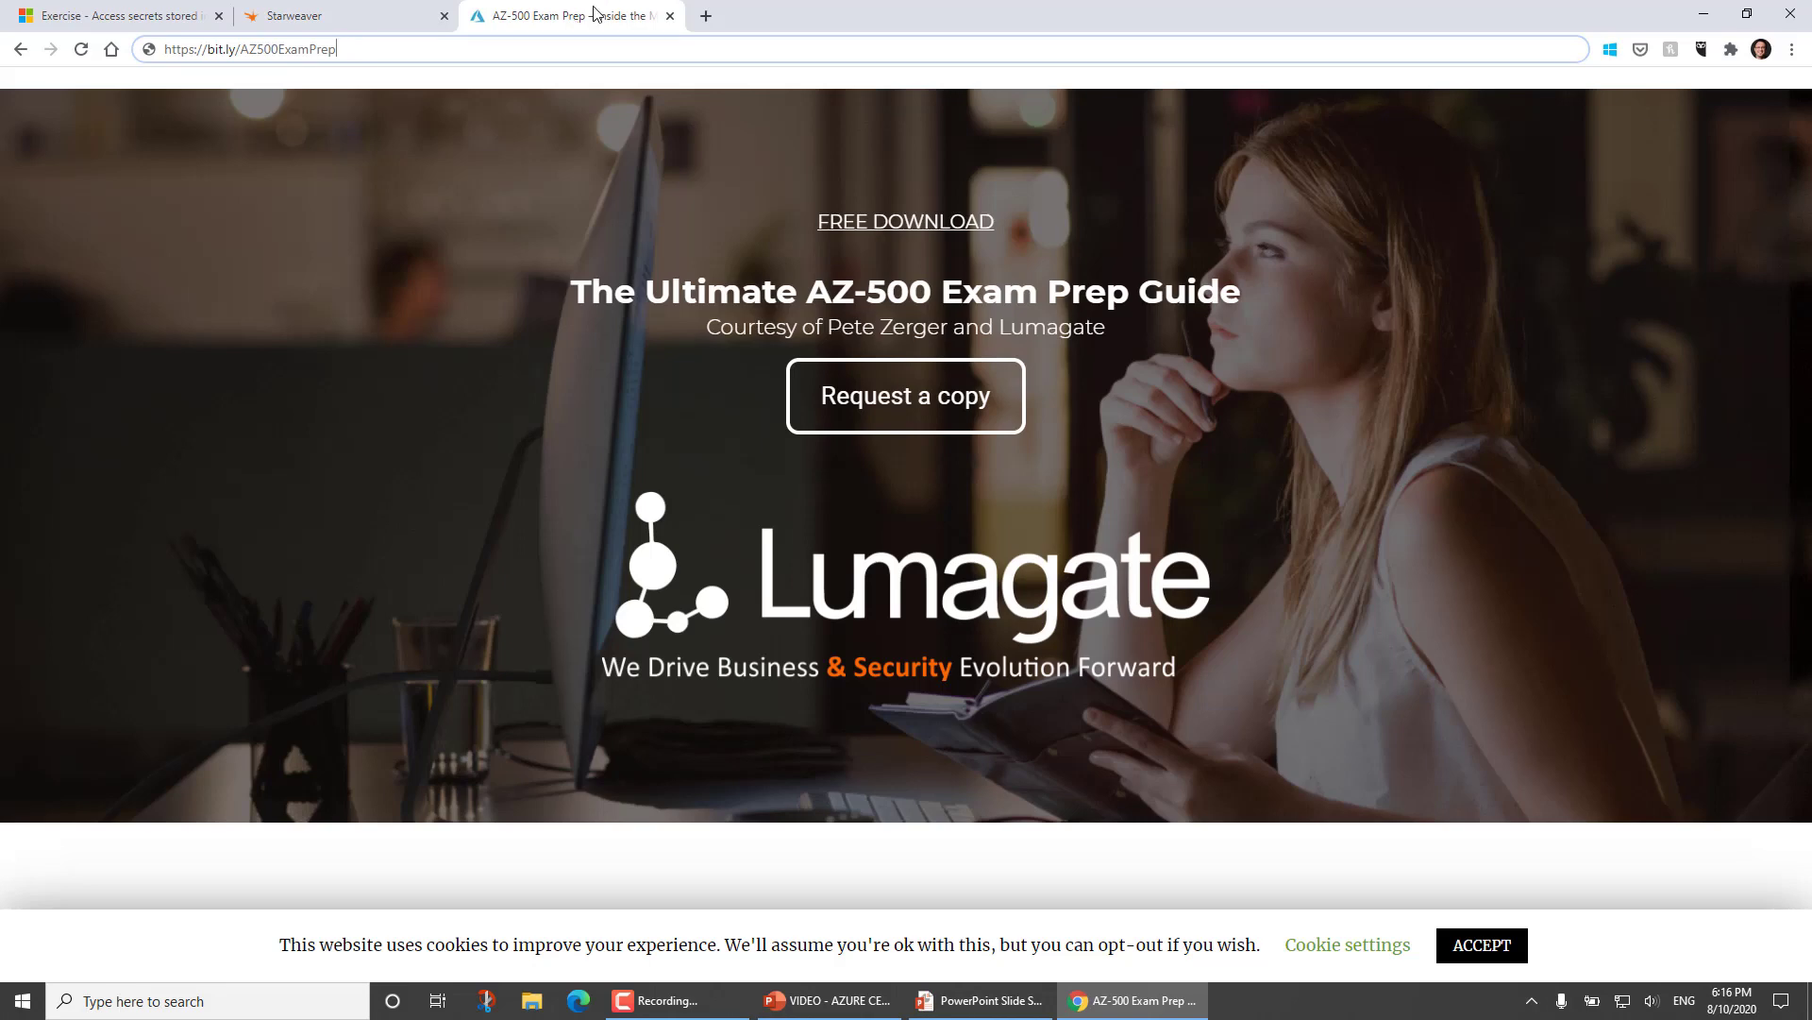
Switch to the Starweaver tab showing the practice tests course search results.
left_click(321, 15)
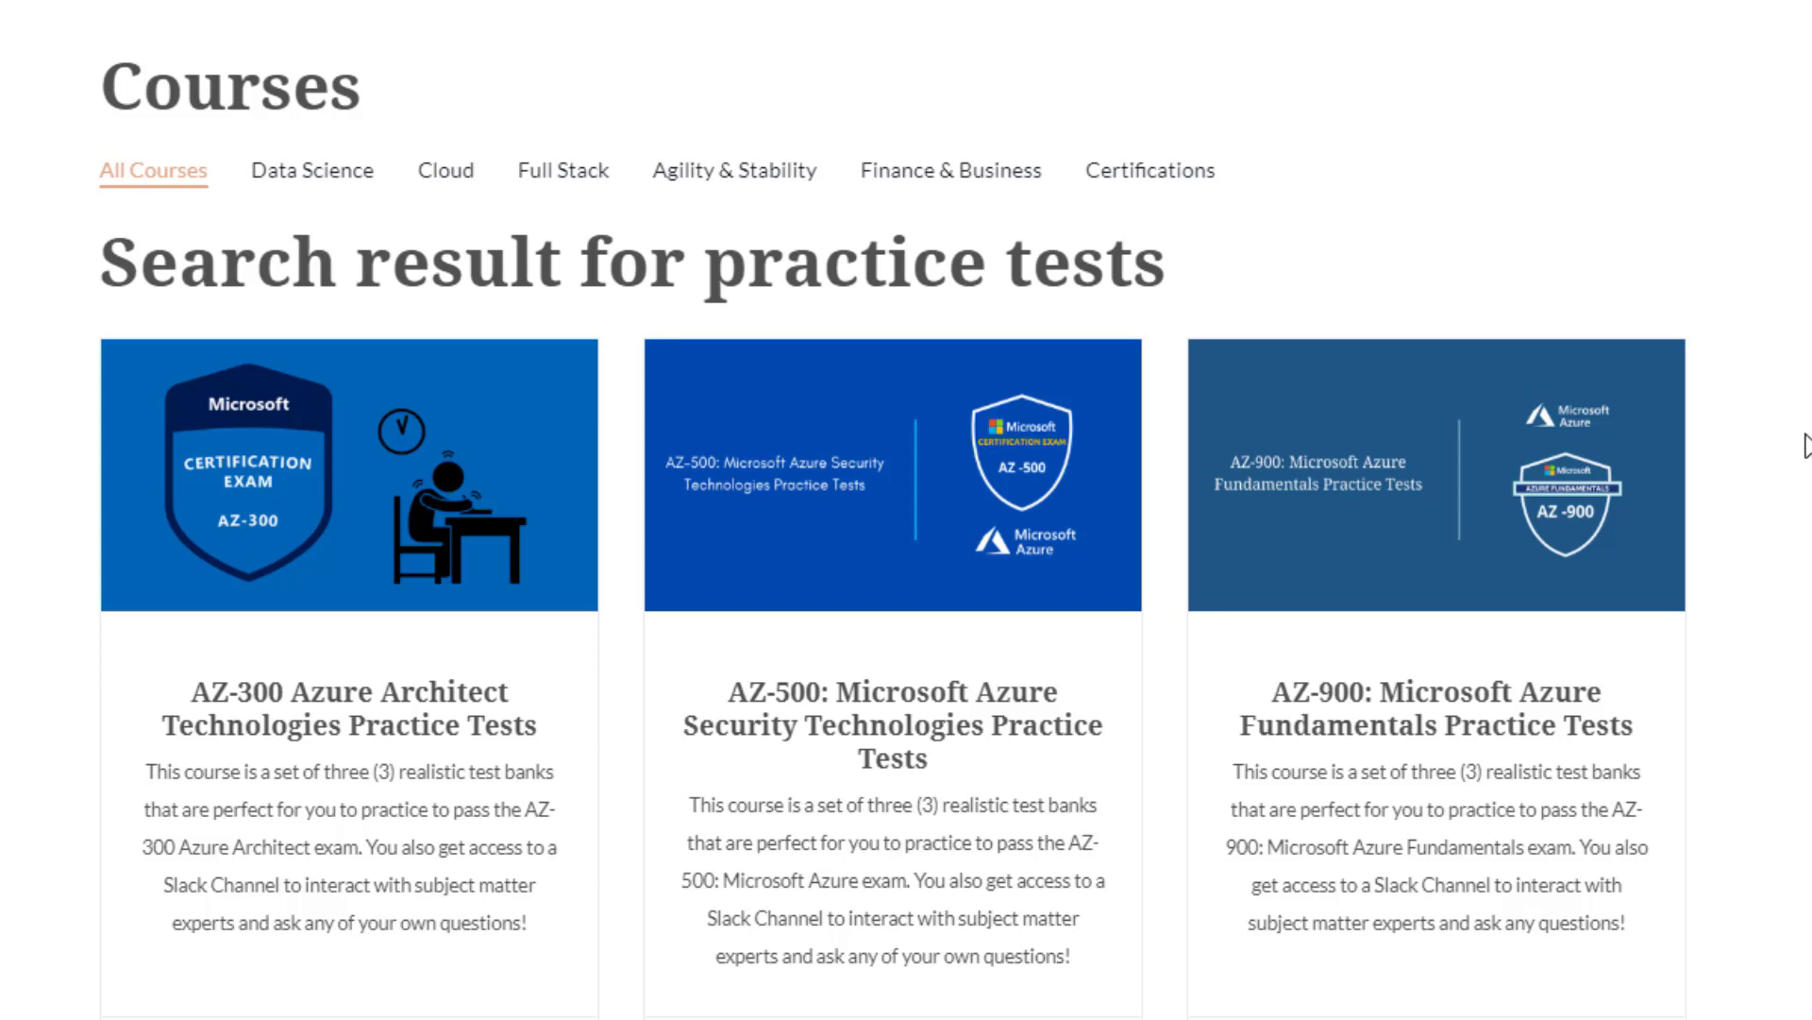
scroll("down", 3)
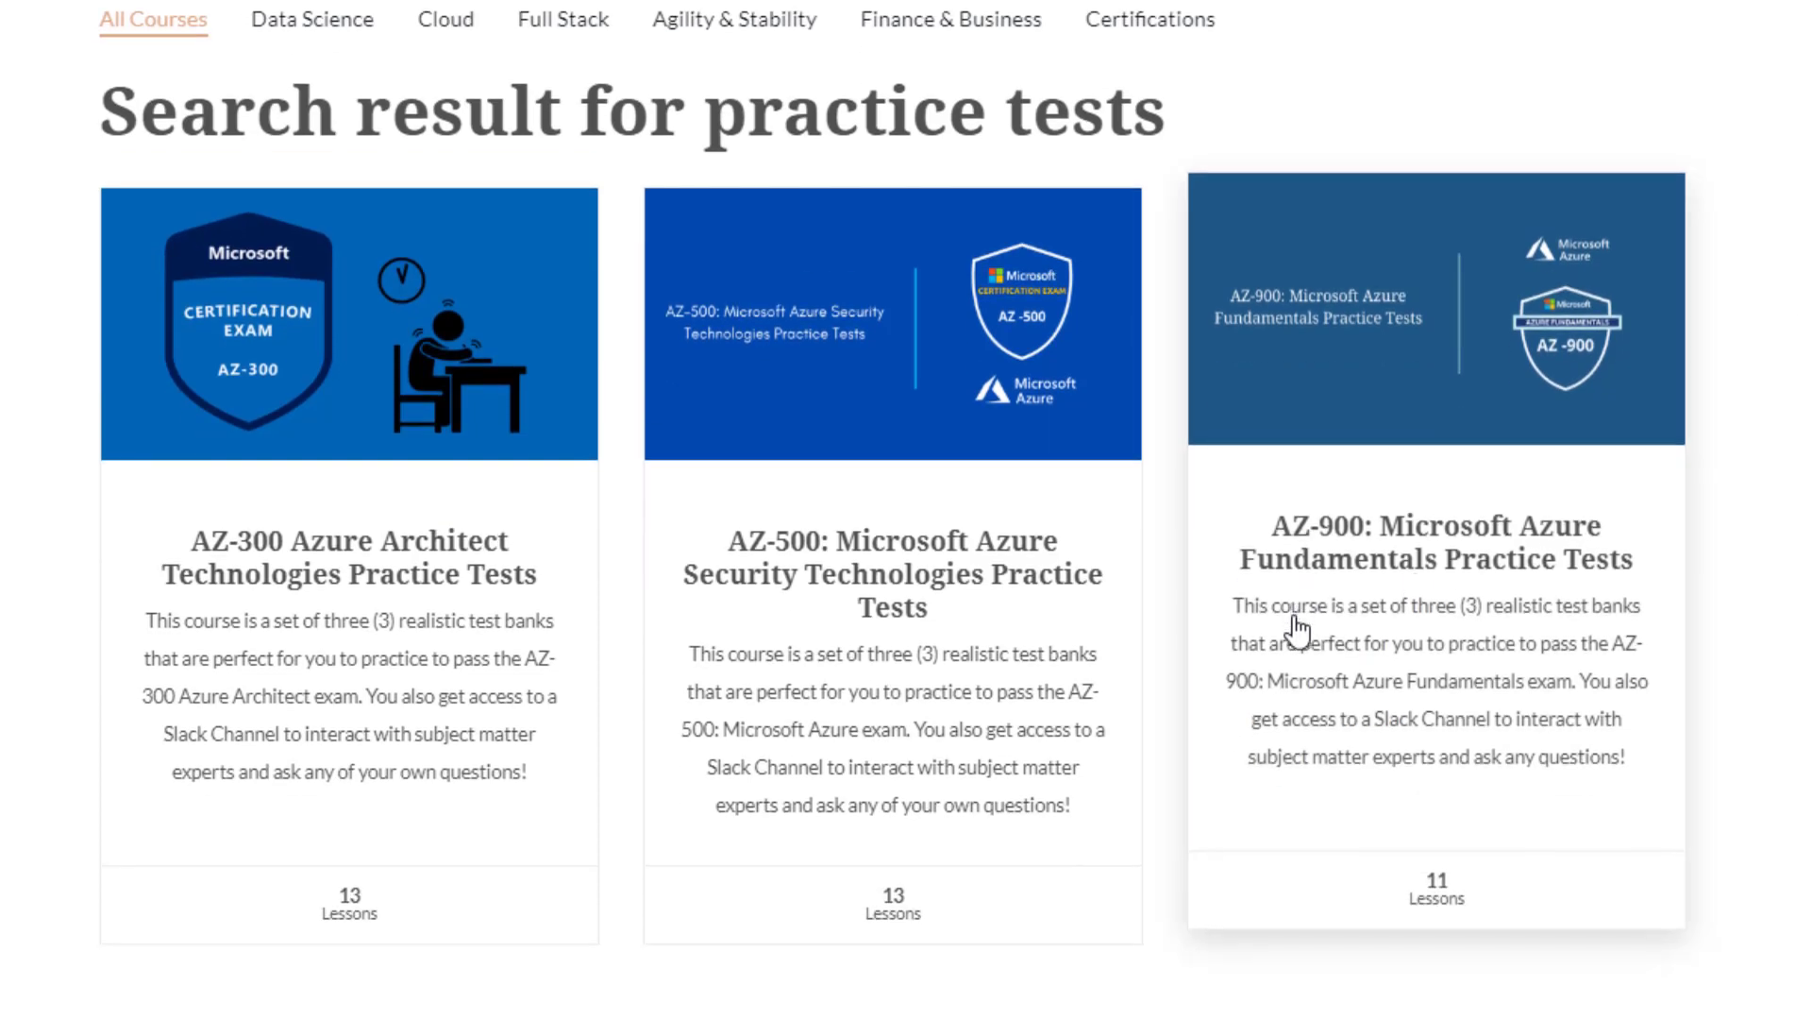
mouse_move(596, 781)
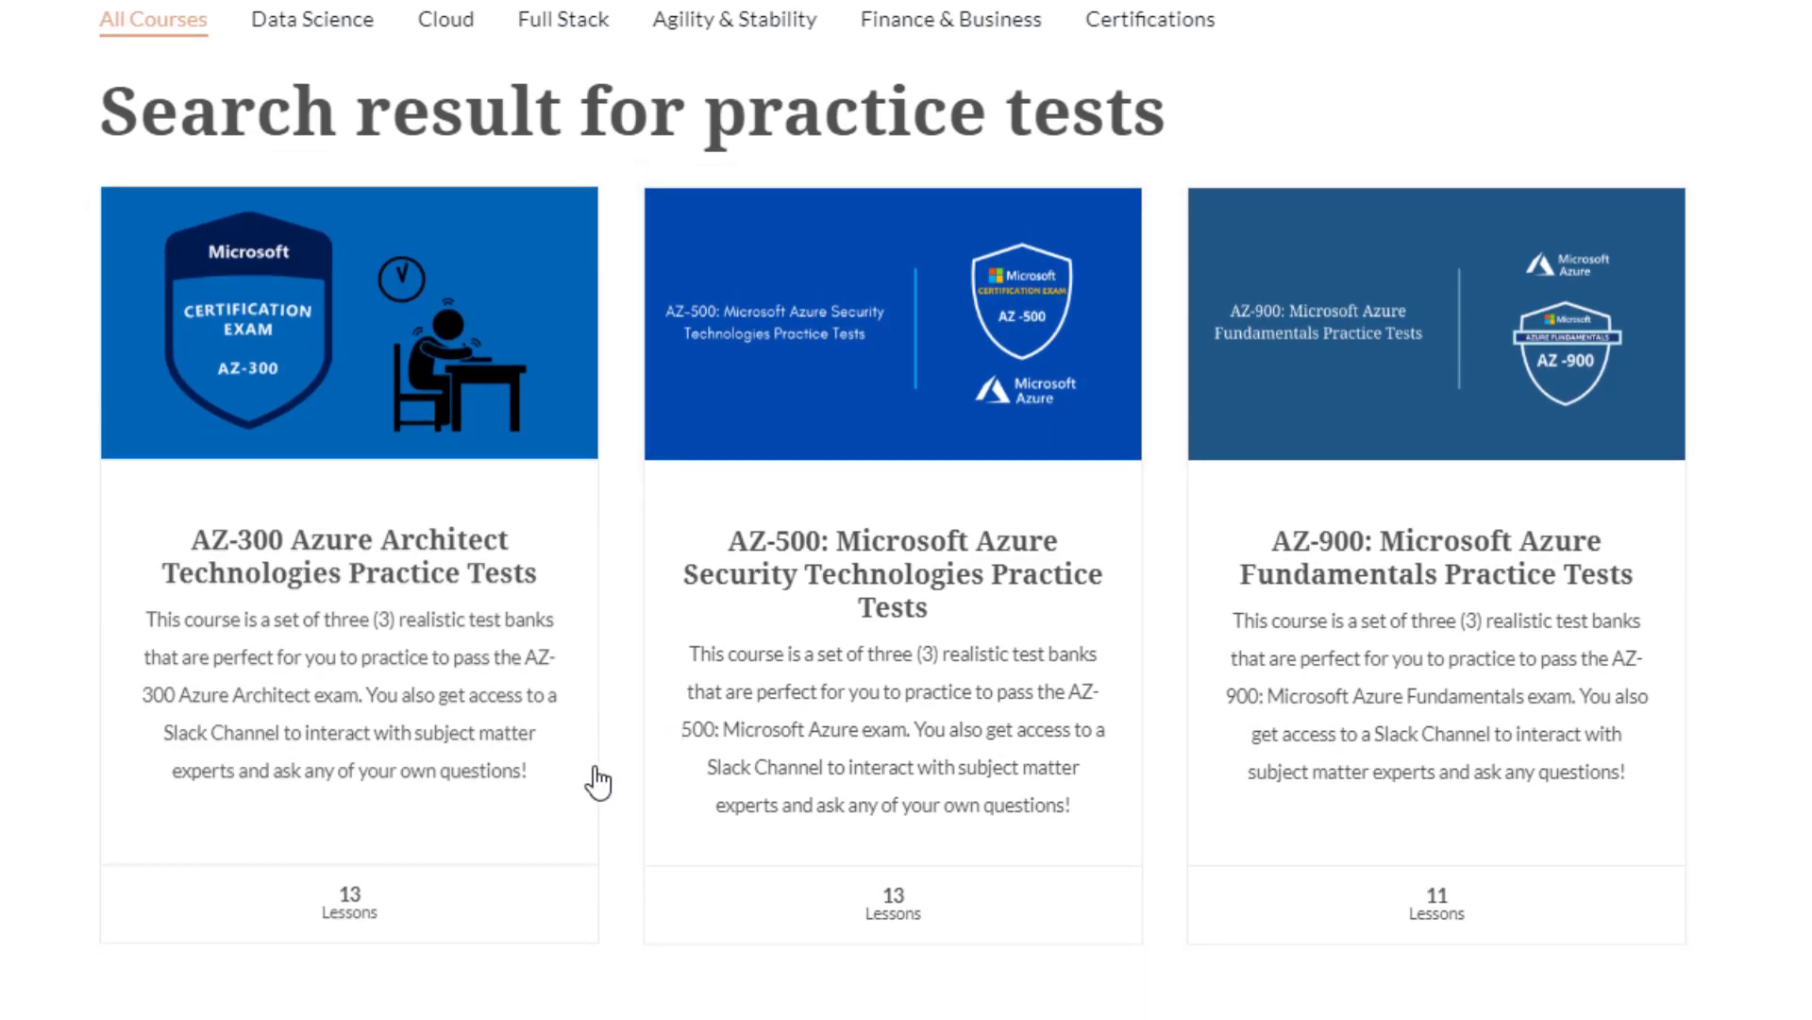